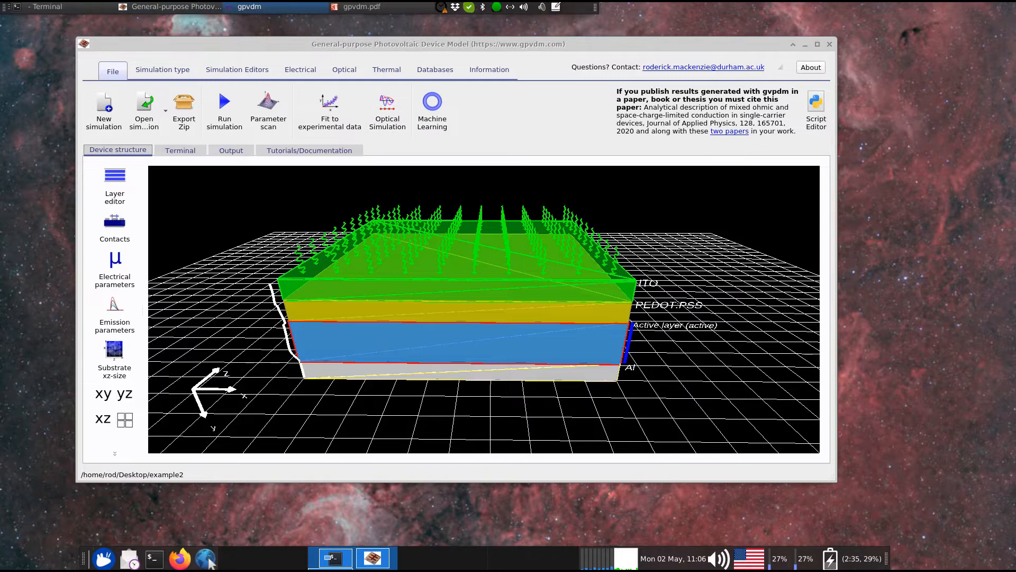
Run the simulation and show the generation rate profile in the optical simulation results
left_click(223, 107)
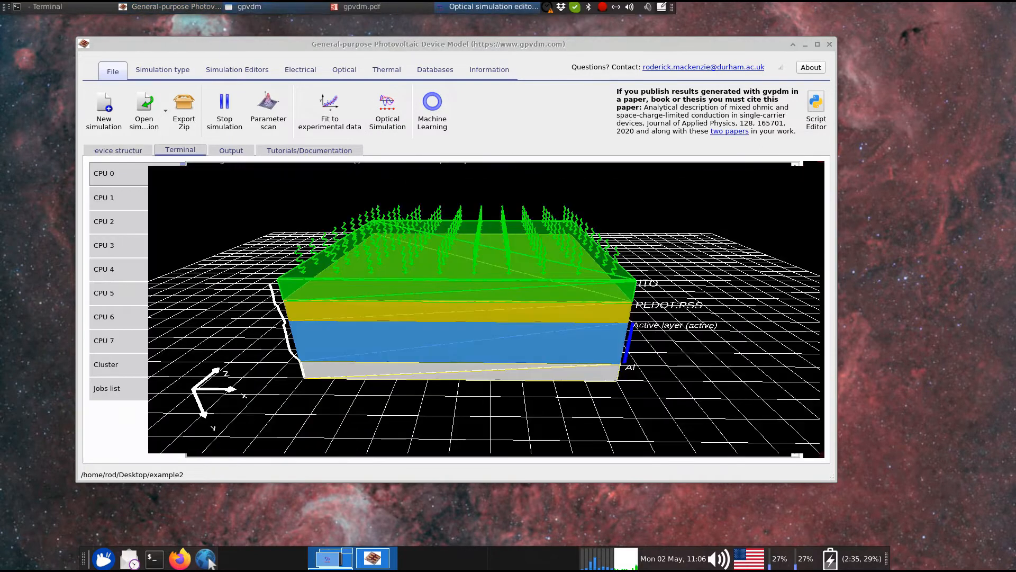
left_click(387, 107)
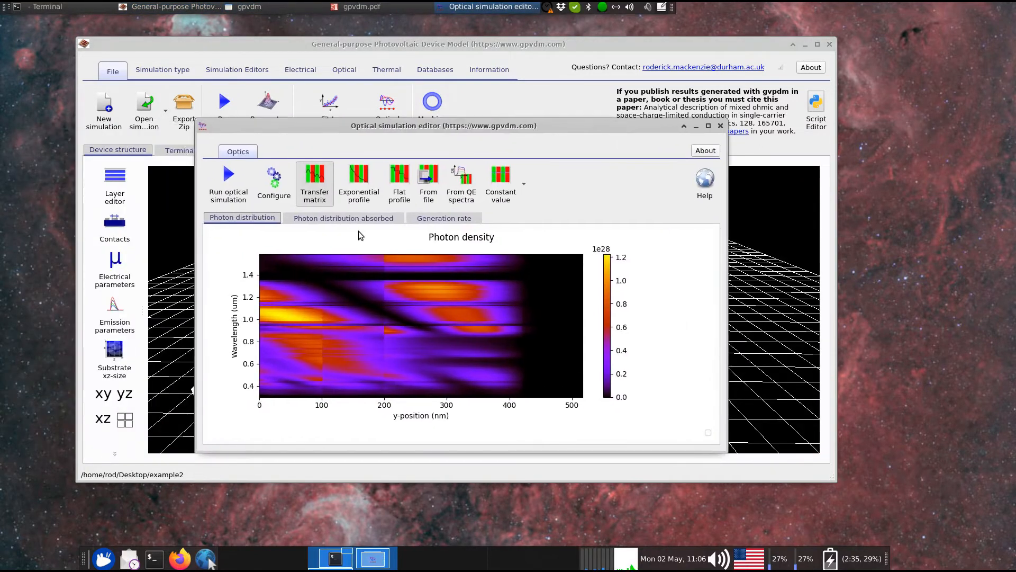
mouse_move(501, 412)
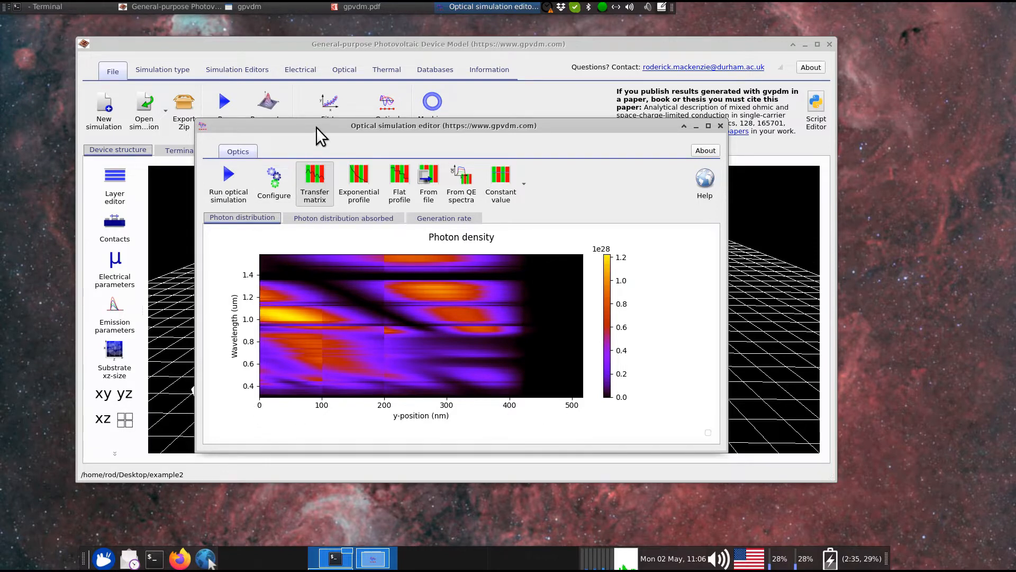
mouse_move(547, 260)
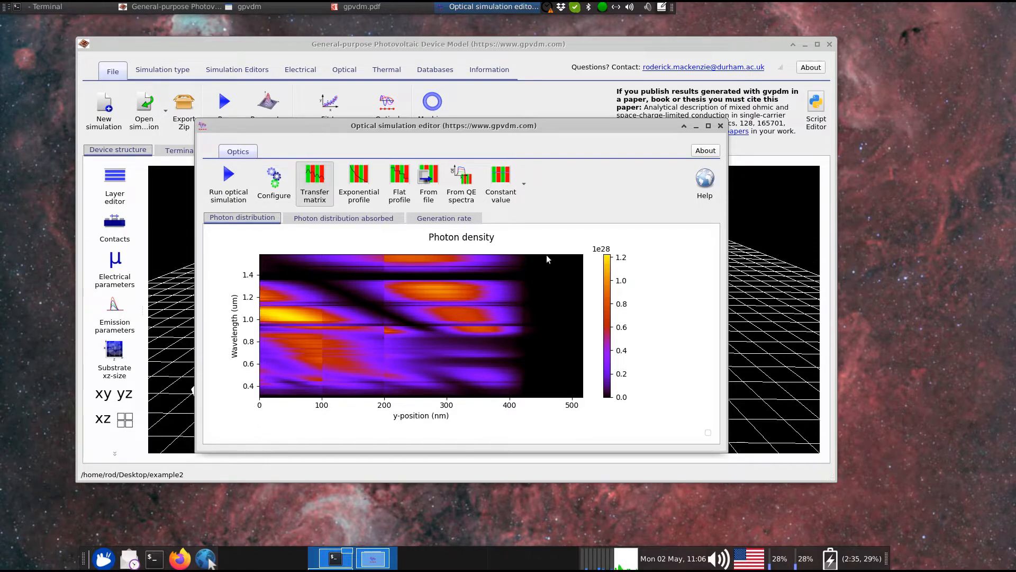
mouse_move(382, 271)
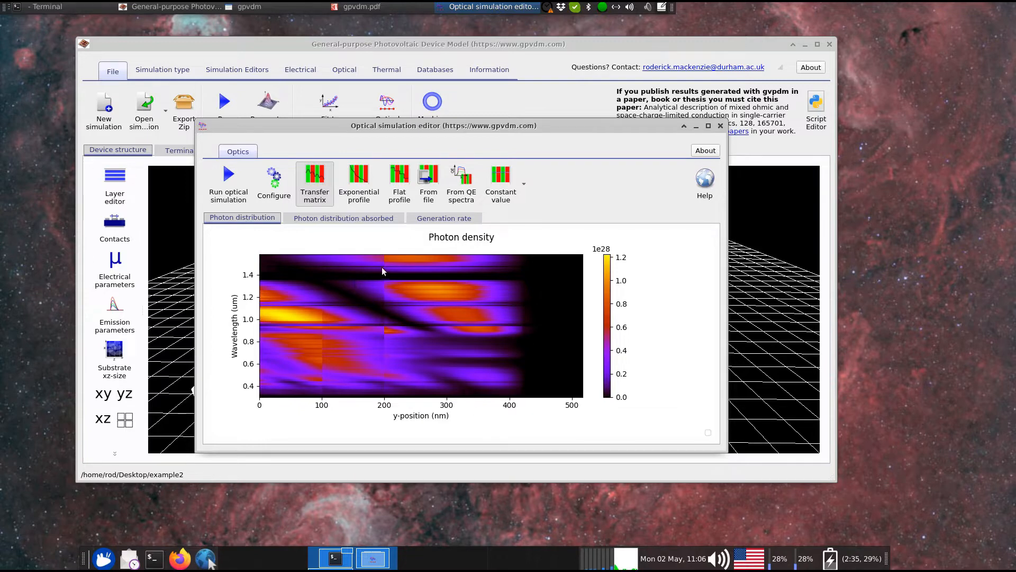
mouse_move(399, 133)
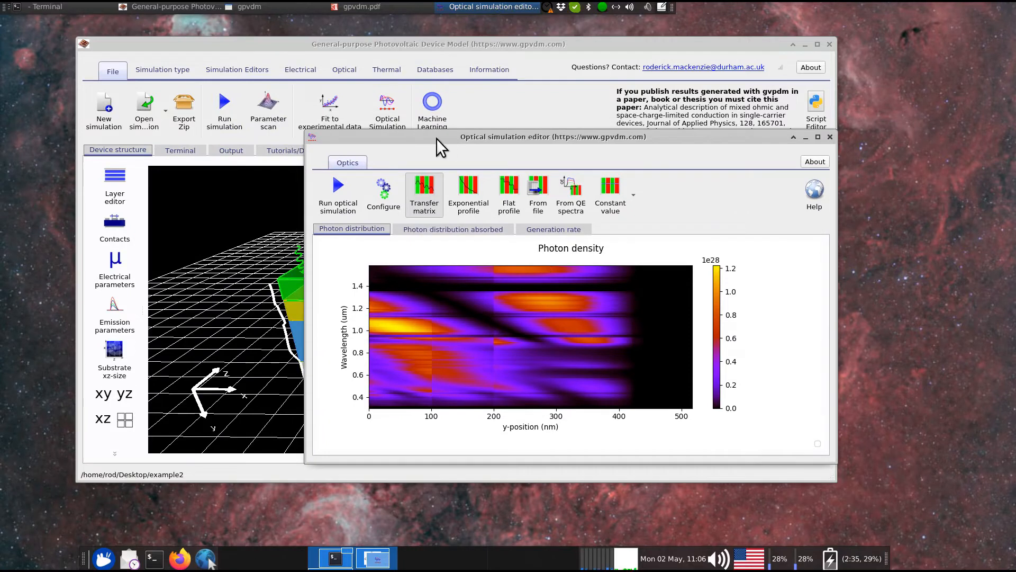
left_click(553, 228)
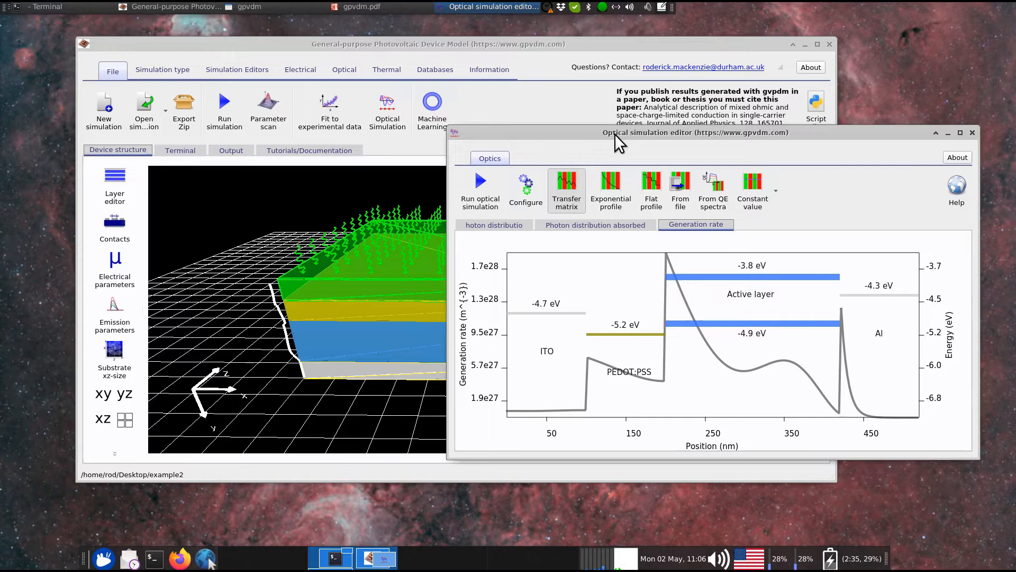
mouse_move(901, 382)
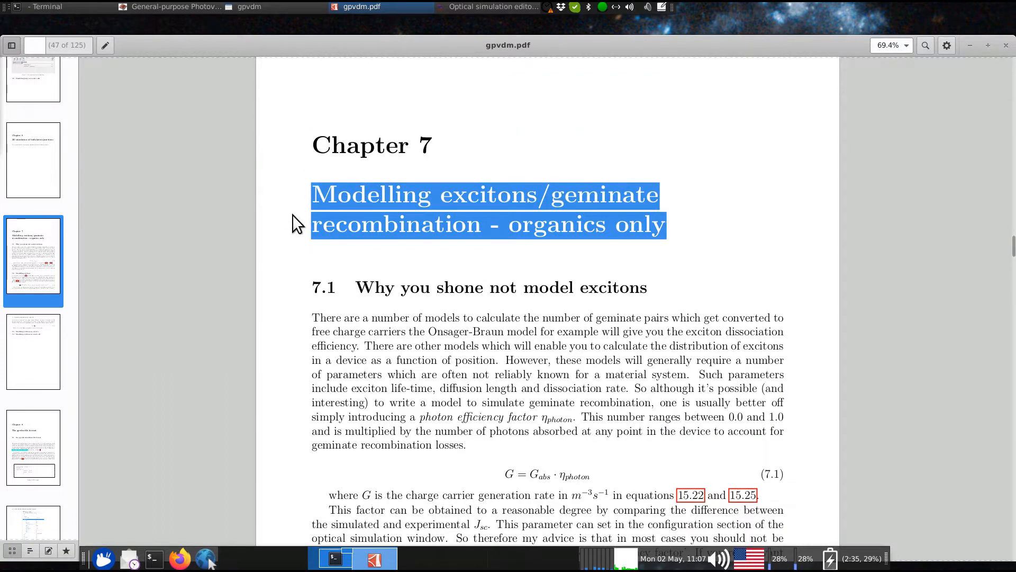
Scroll the manual to Chapter 7 and select the photon efficiency symbol in section 7.1
scroll("down", 3)
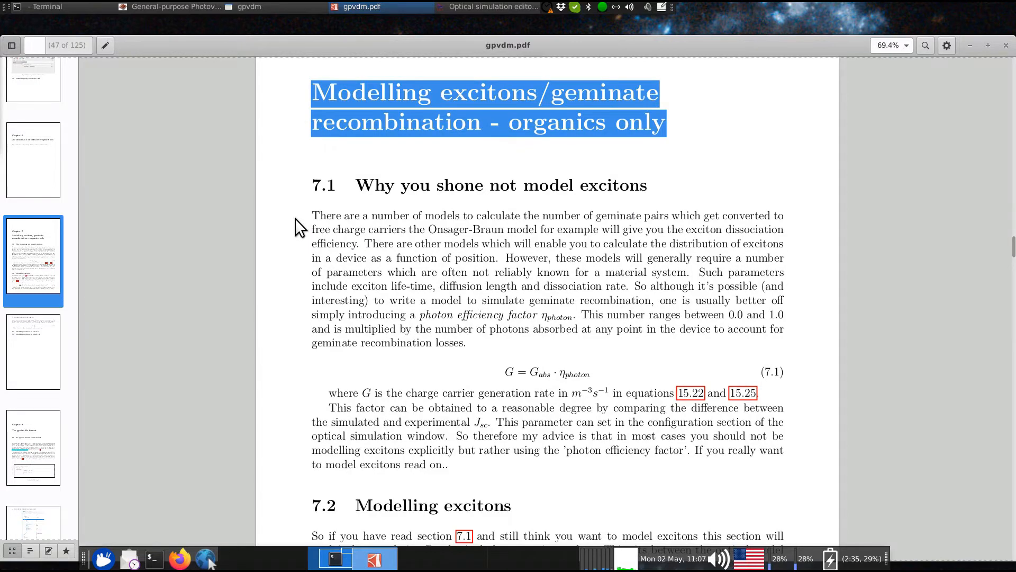
mouse_move(311, 181)
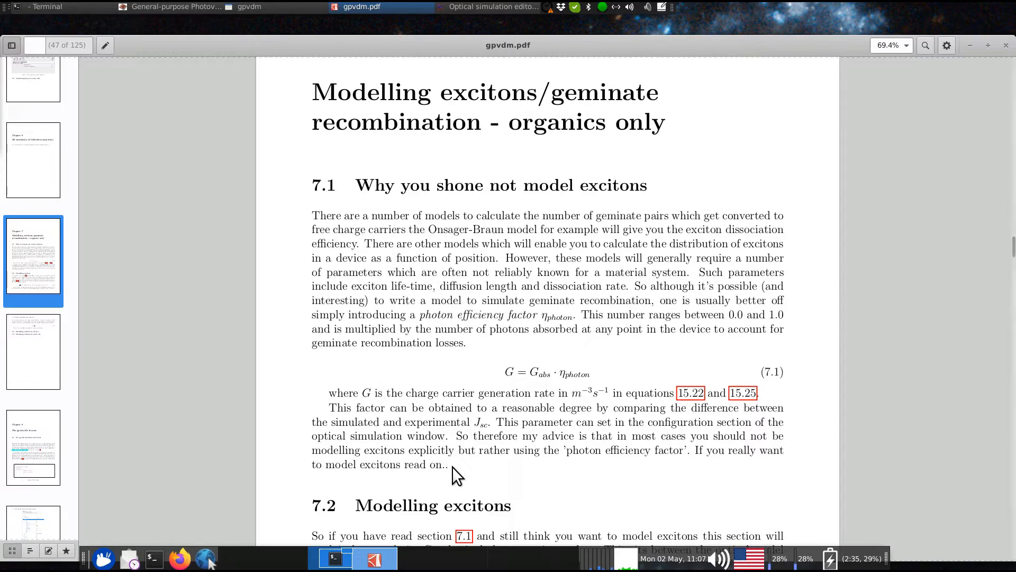
mouse_move(354, 391)
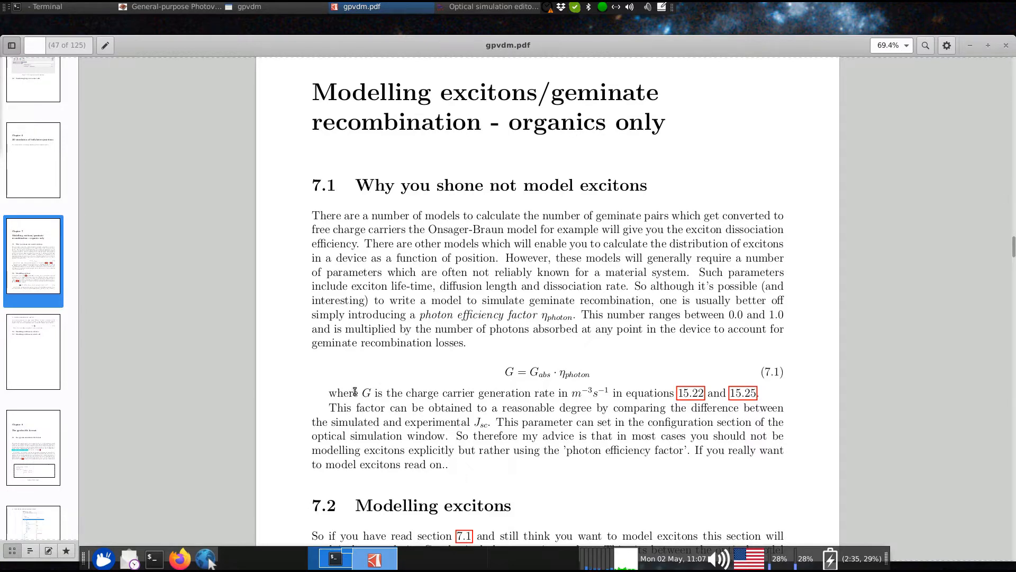
mouse_move(312, 363)
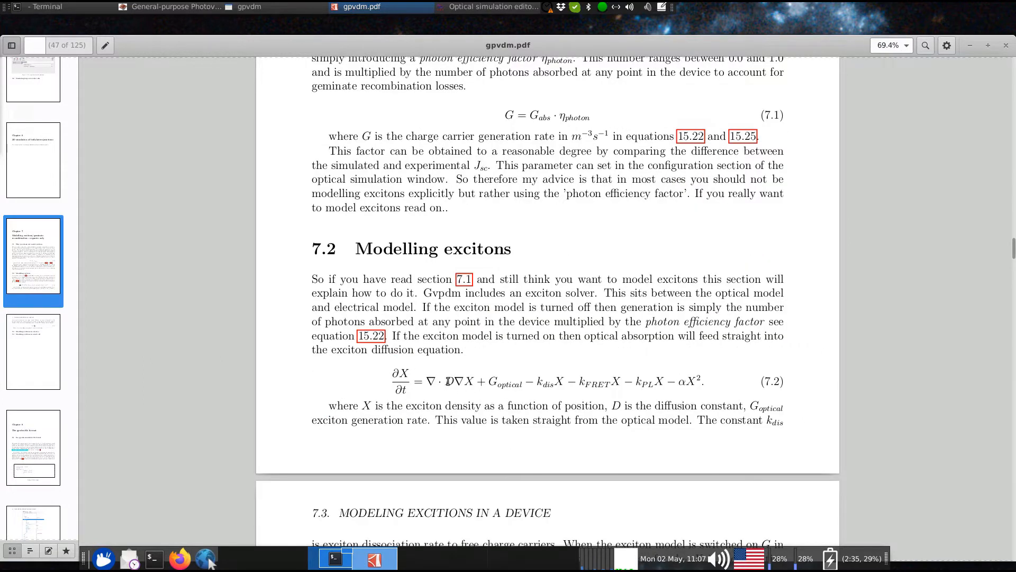
double_click(449, 382)
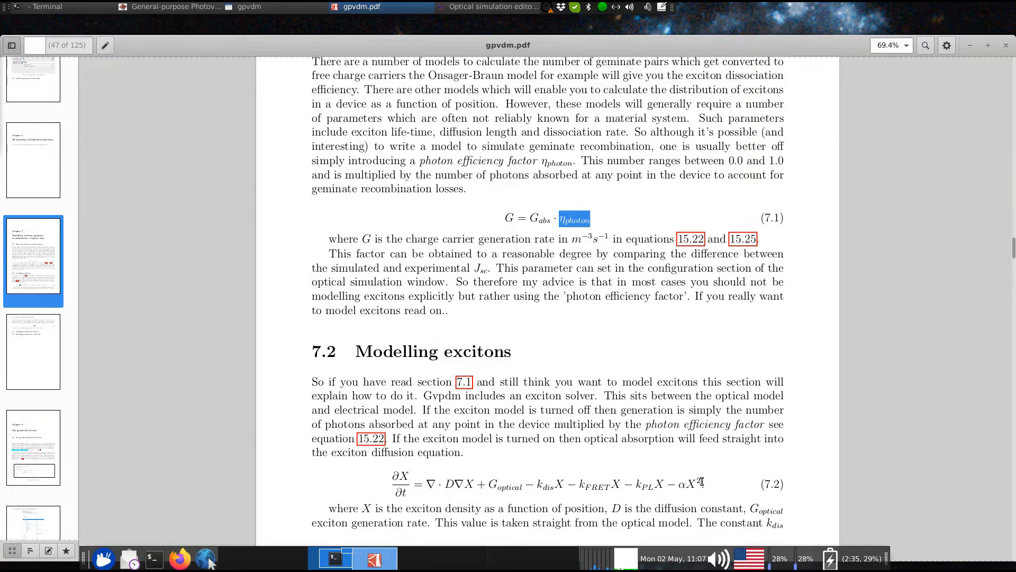
mouse_move(549, 136)
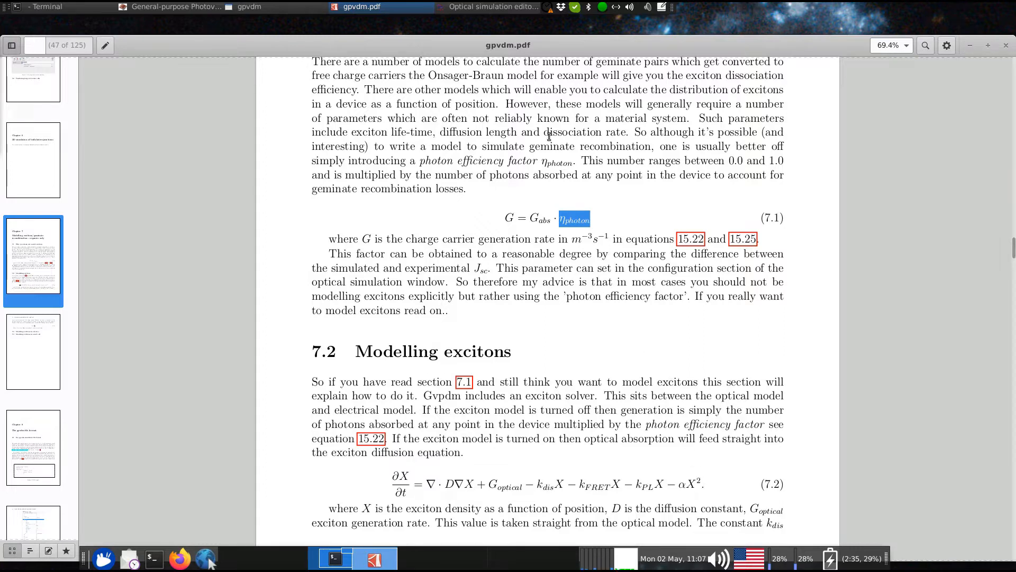
mouse_move(486, 55)
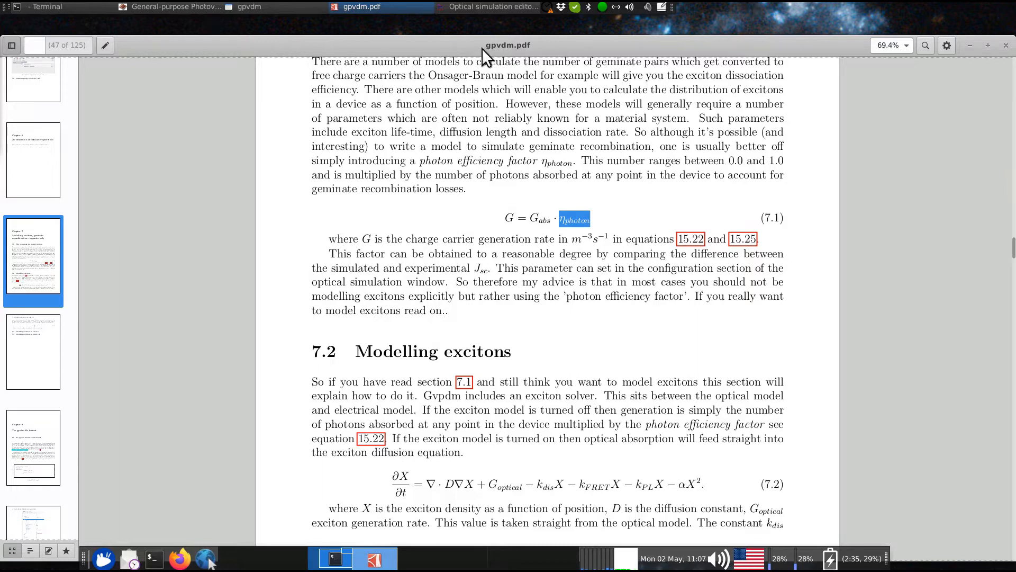
left_click_drag(391, 483, 706, 483)
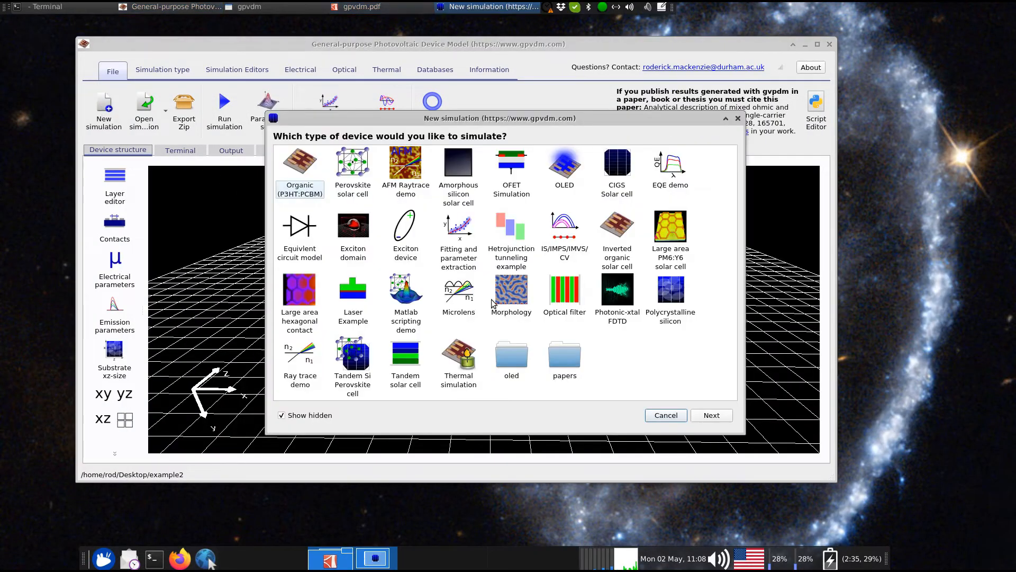
mouse_move(429, 239)
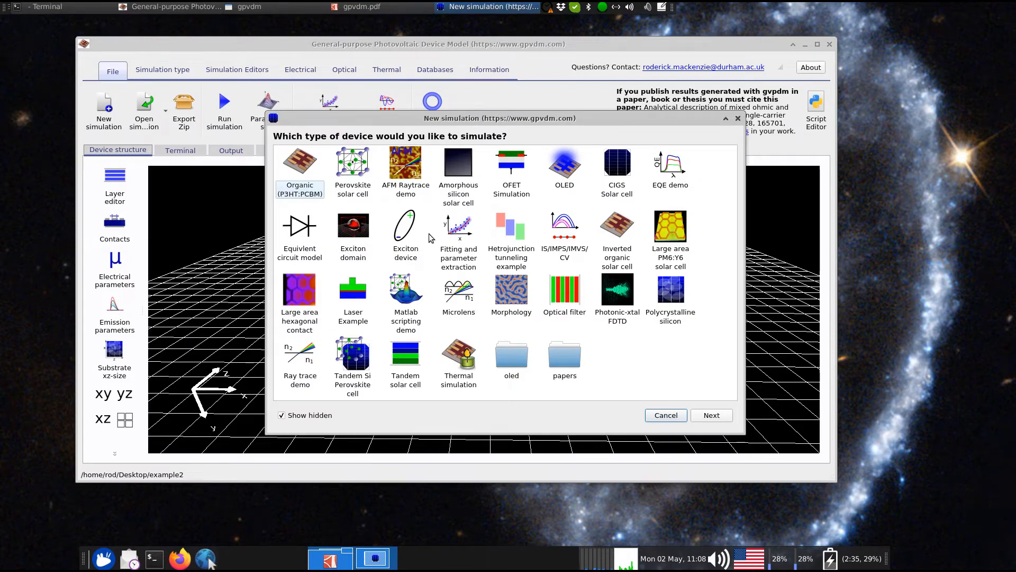
Dismiss the new simulation chooser and show the simulation's output file list
left_click(406, 227)
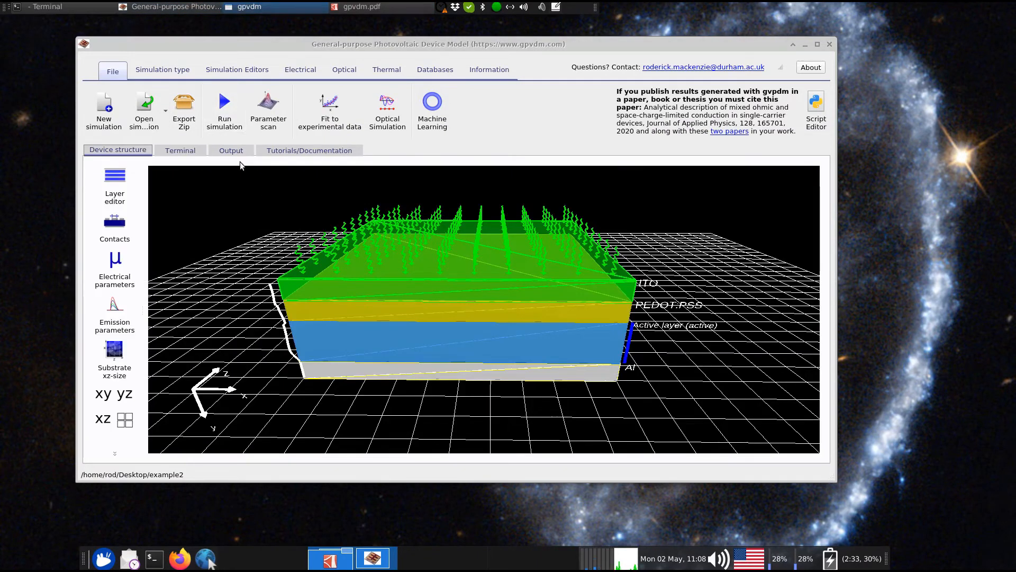
left_click(231, 149)
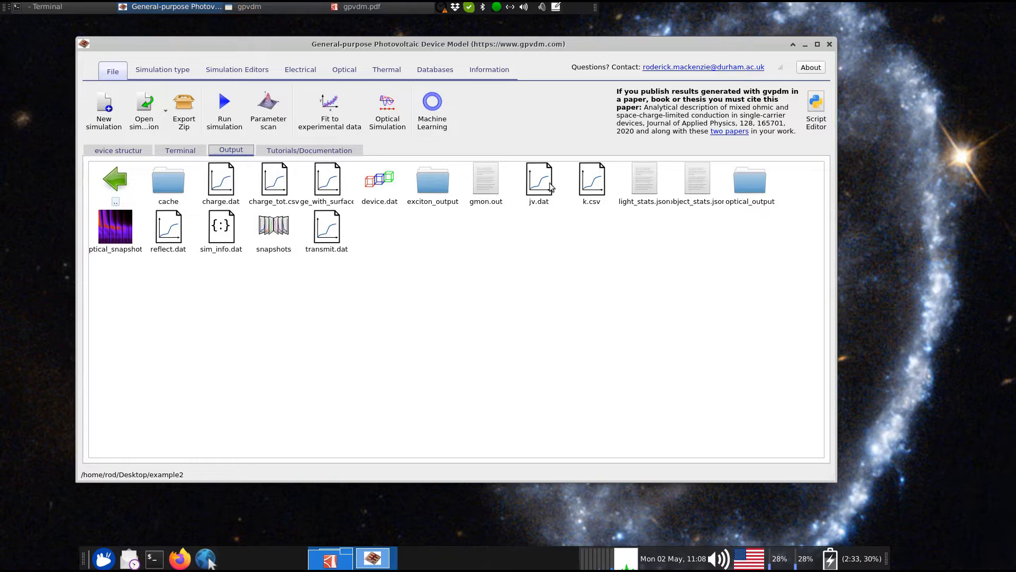
double_click(539, 180)
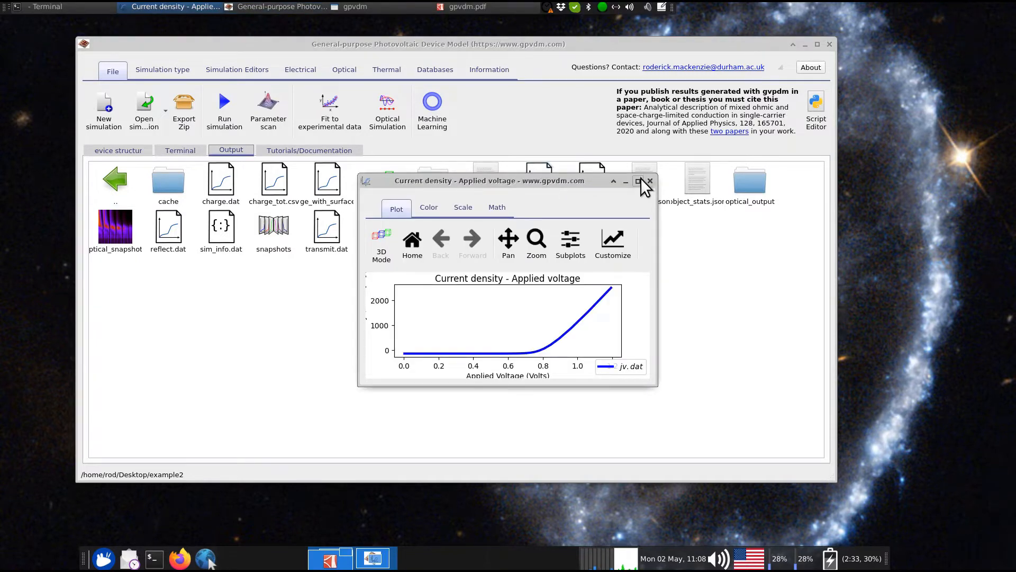
left_click(638, 181)
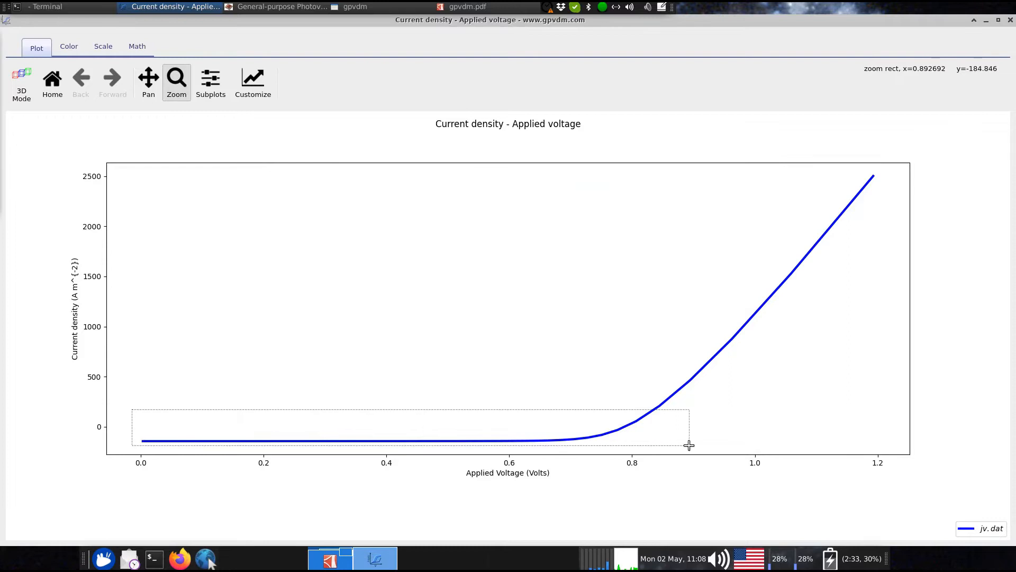
left_click_drag(133, 415, 689, 446)
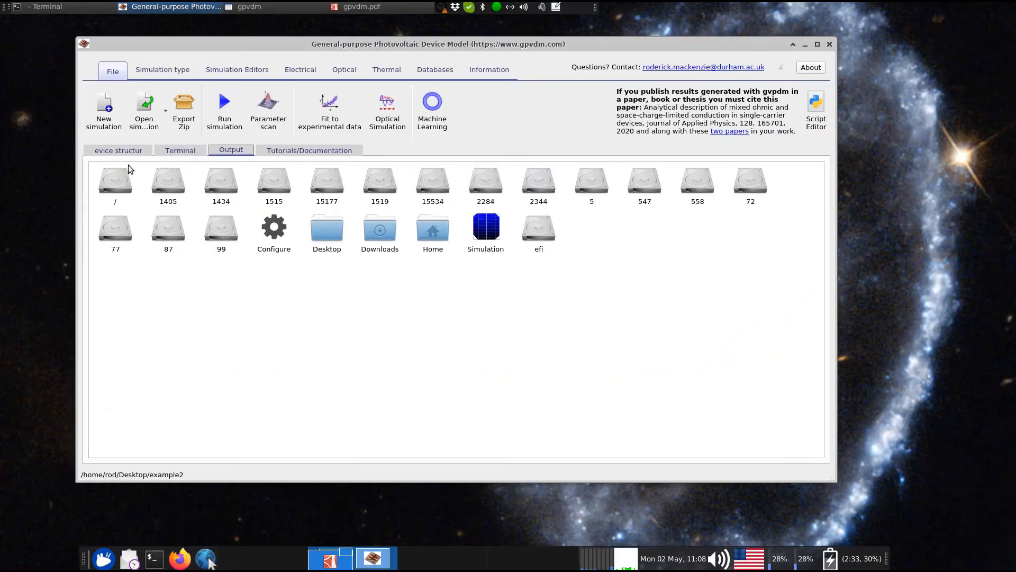
left_click(485, 228)
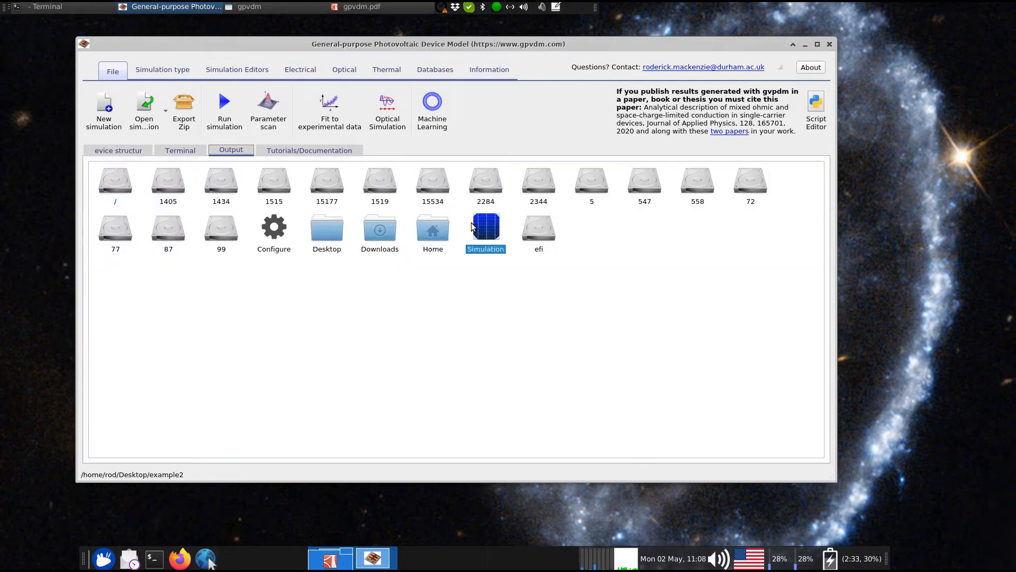
left_click(117, 151)
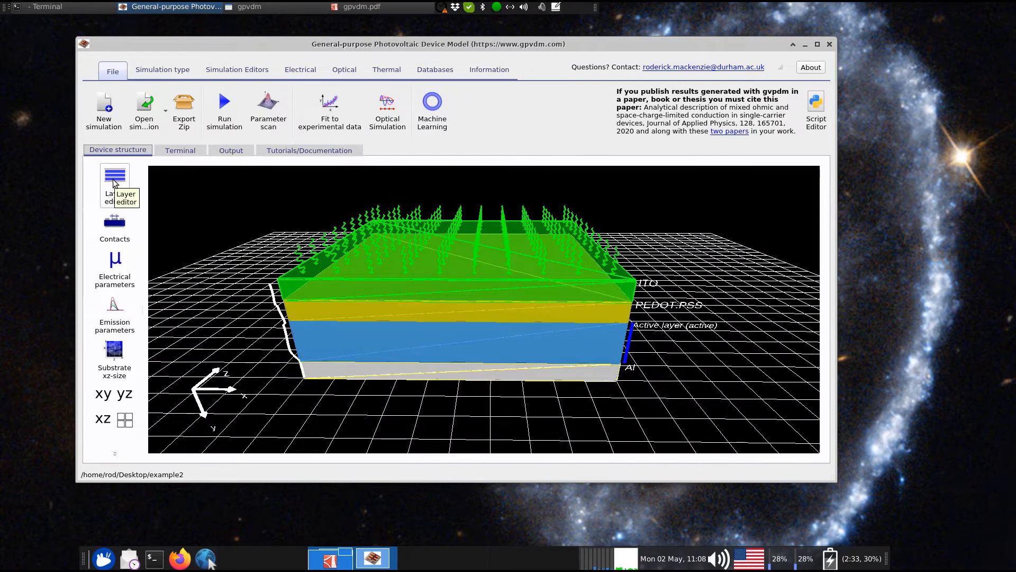
Bring up the layer editor listing ITO, PEDOT:PSS, active and aluminium layers
left_click(114, 175)
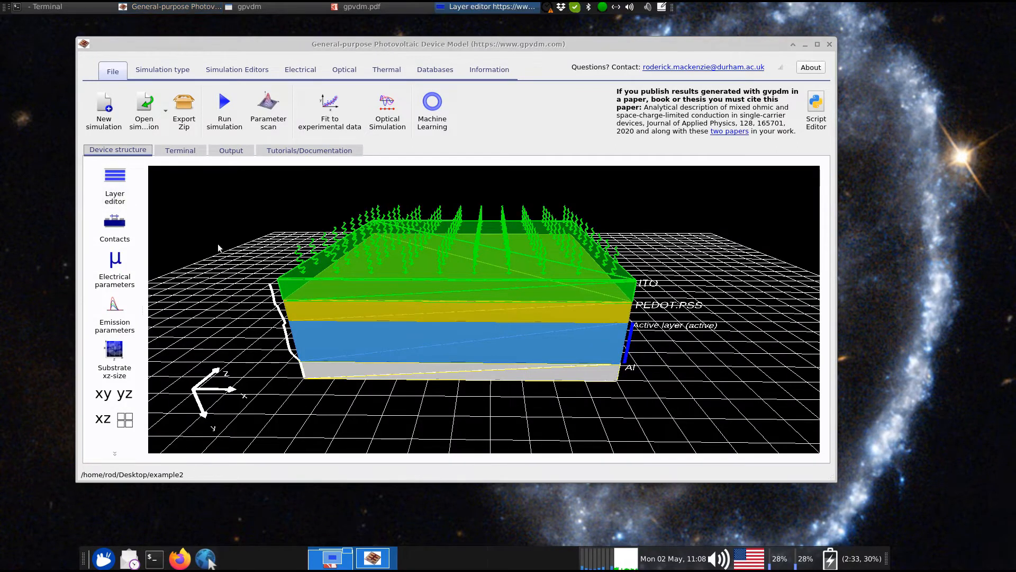
left_click(115, 175)
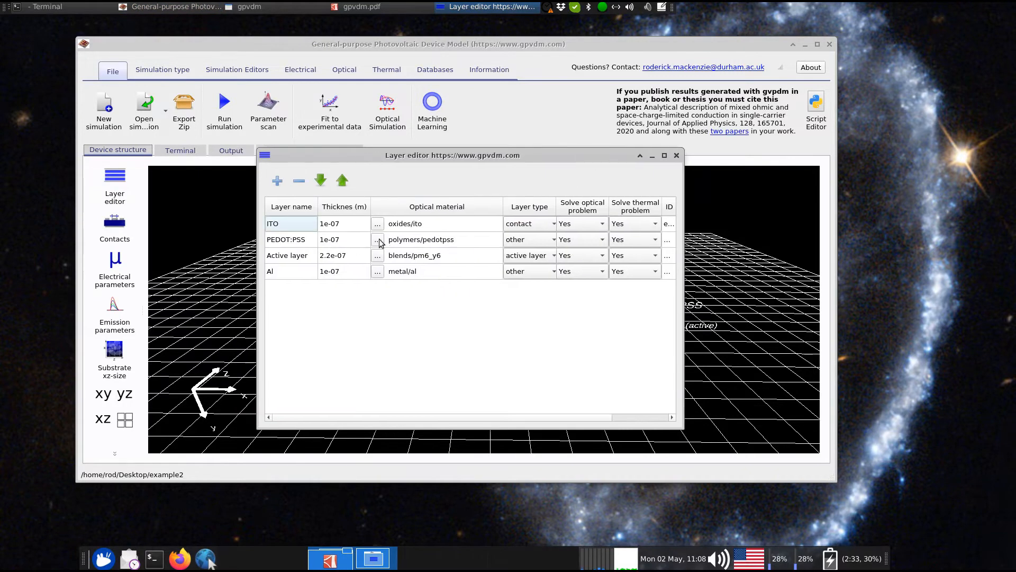
mouse_move(604, 212)
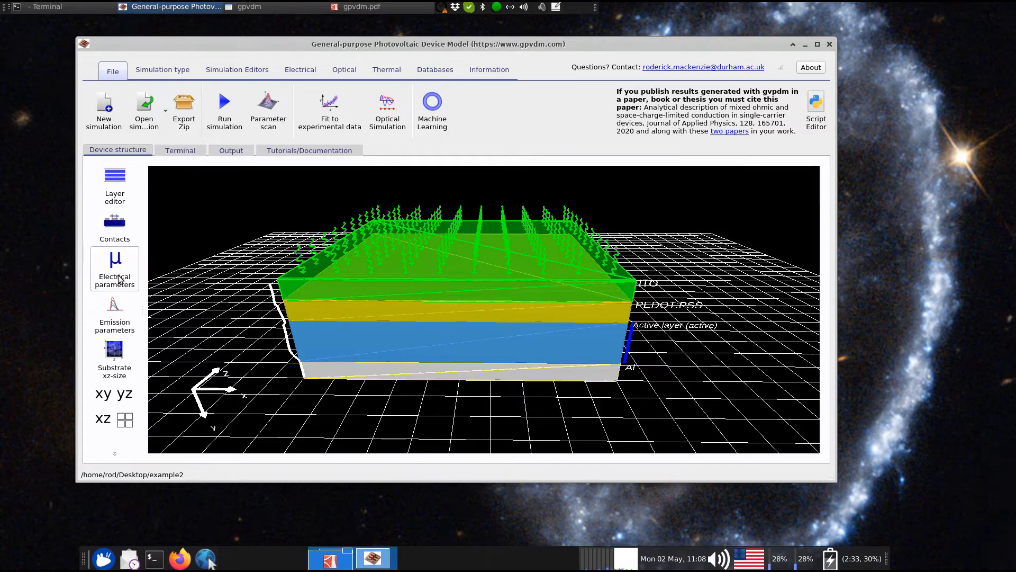
mouse_move(119, 276)
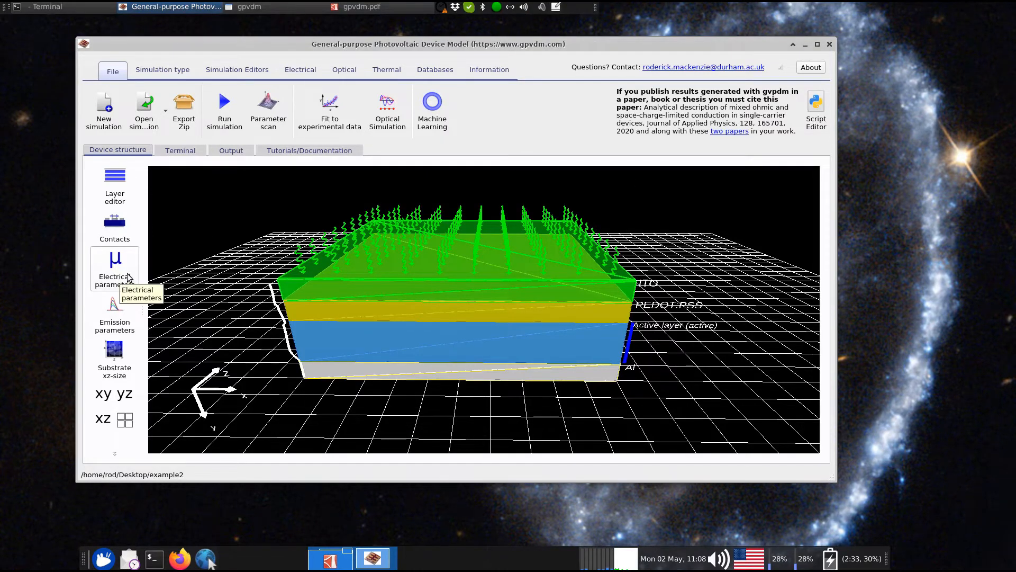
Show the active layer's exciton parameters (scattering length 1.0000e-07 m), then switch to the manual
left_click(114, 266)
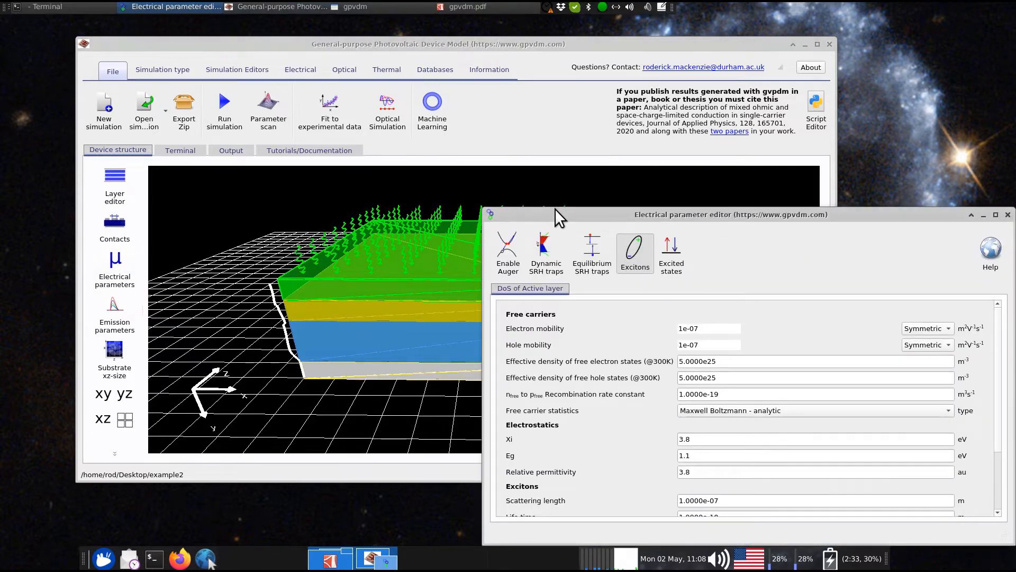
left_click_drag(731, 214, 444, 105)
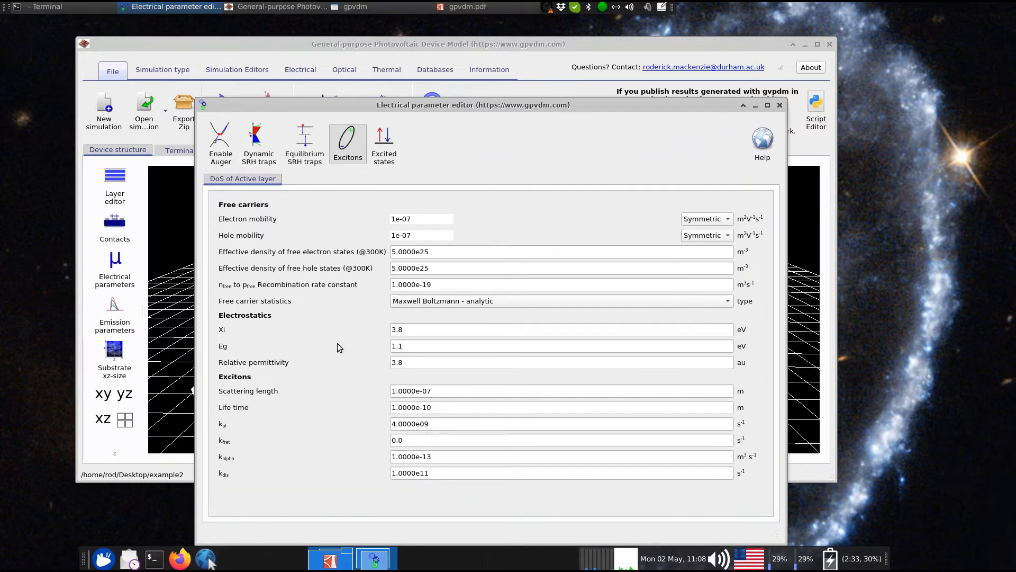
mouse_move(546, 382)
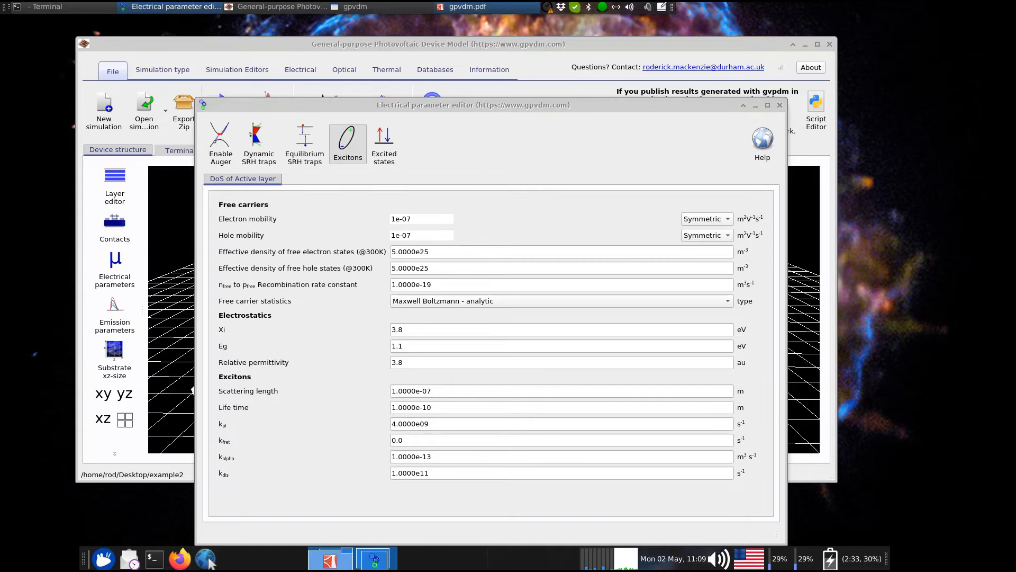
left_click(467, 6)
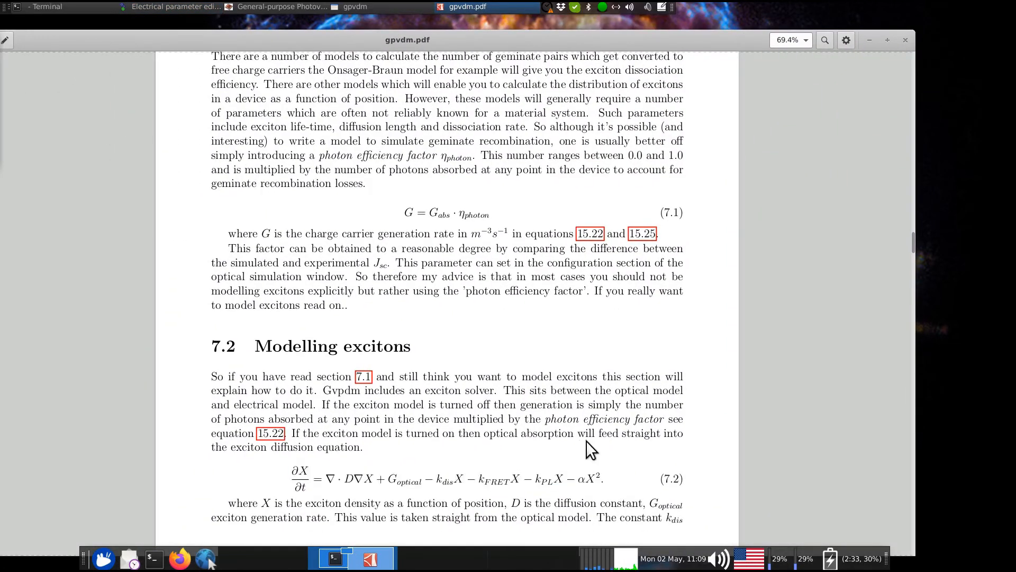
Scroll the Modelling excitons section down to the exciton diffusion equation 7.2
scroll("down", 3)
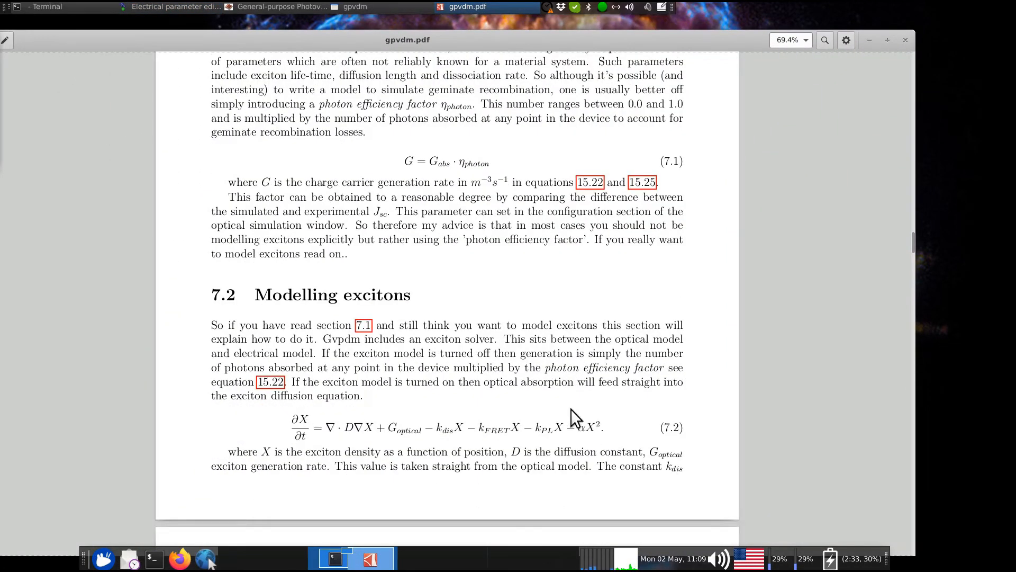
mouse_move(614, 433)
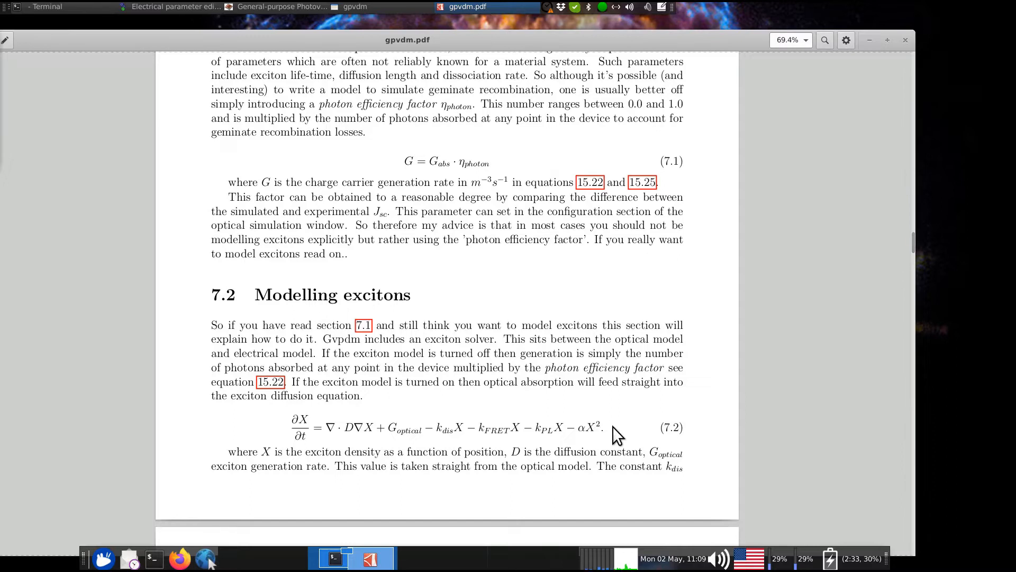
scroll("down", 3)
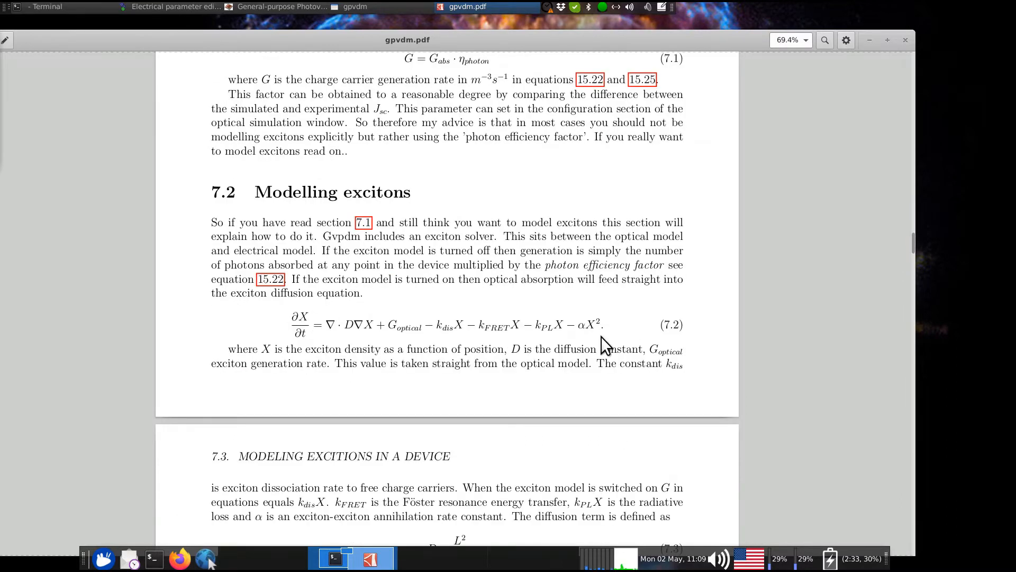
mouse_move(608, 340)
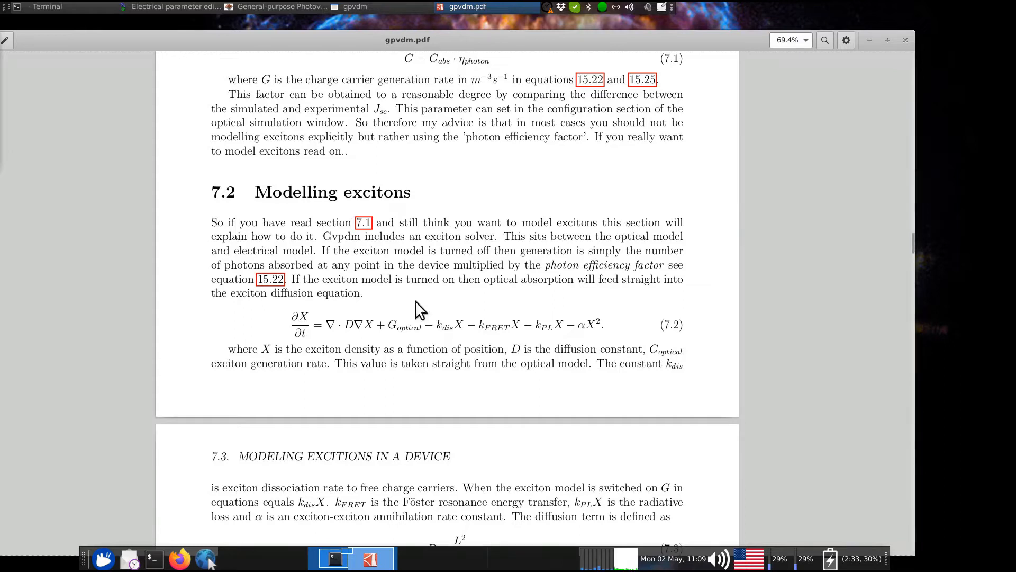
mouse_move(678, 331)
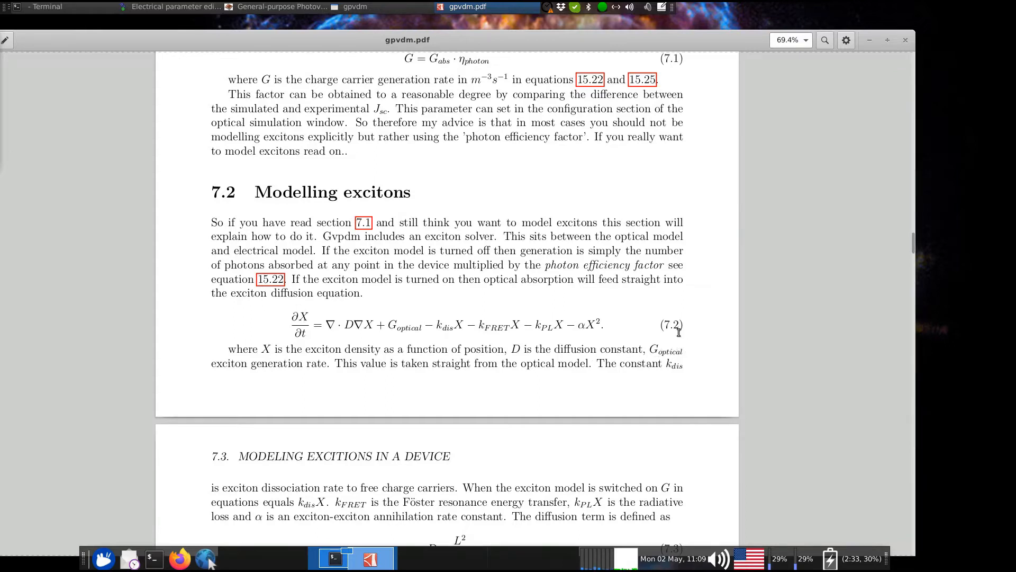
scroll("down", 3)
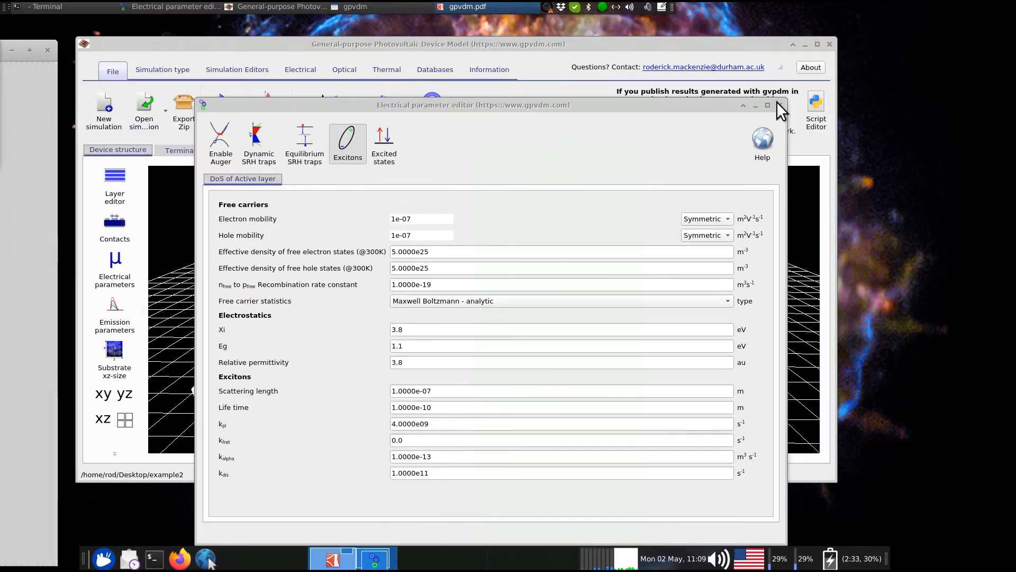
Close the parameter editor and open the exciton_output folder from the Output list
left_click(781, 105)
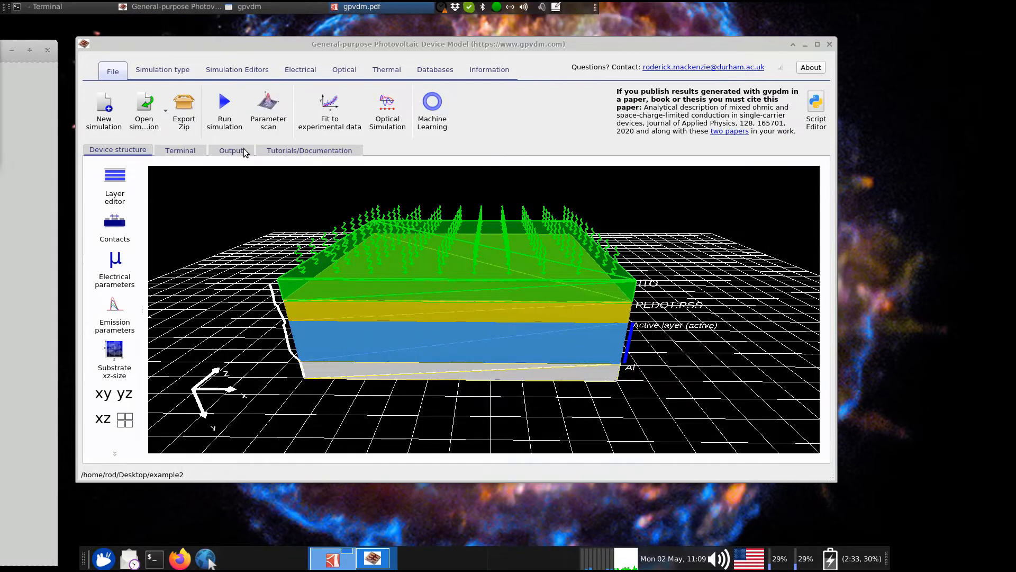
left_click(231, 149)
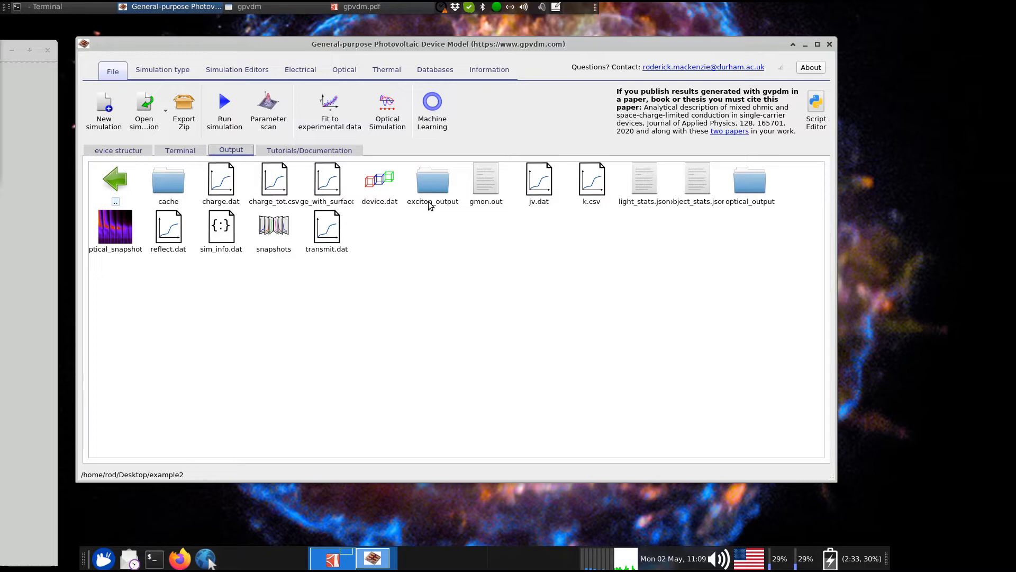
double_click(432, 180)
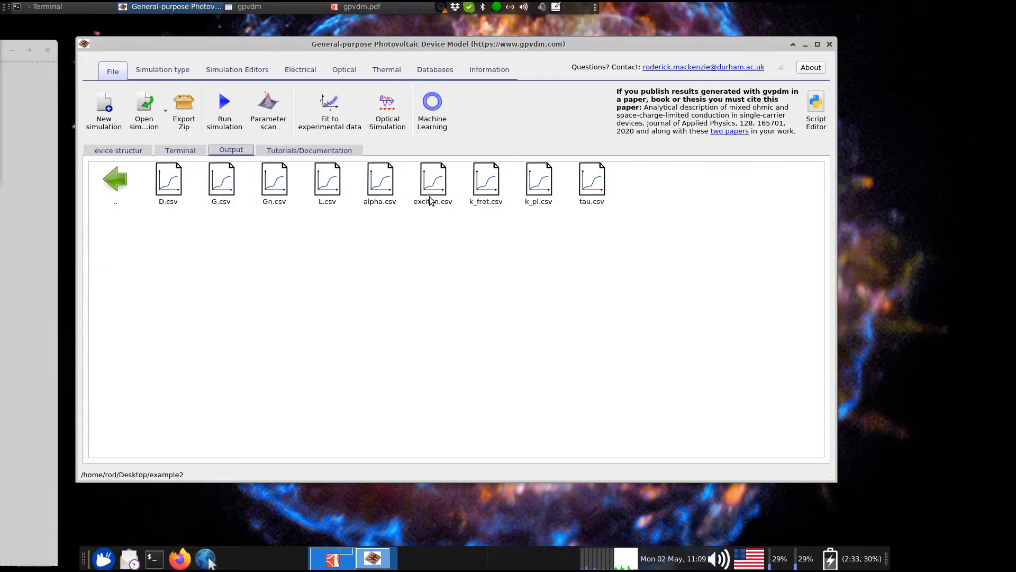
mouse_move(604, 187)
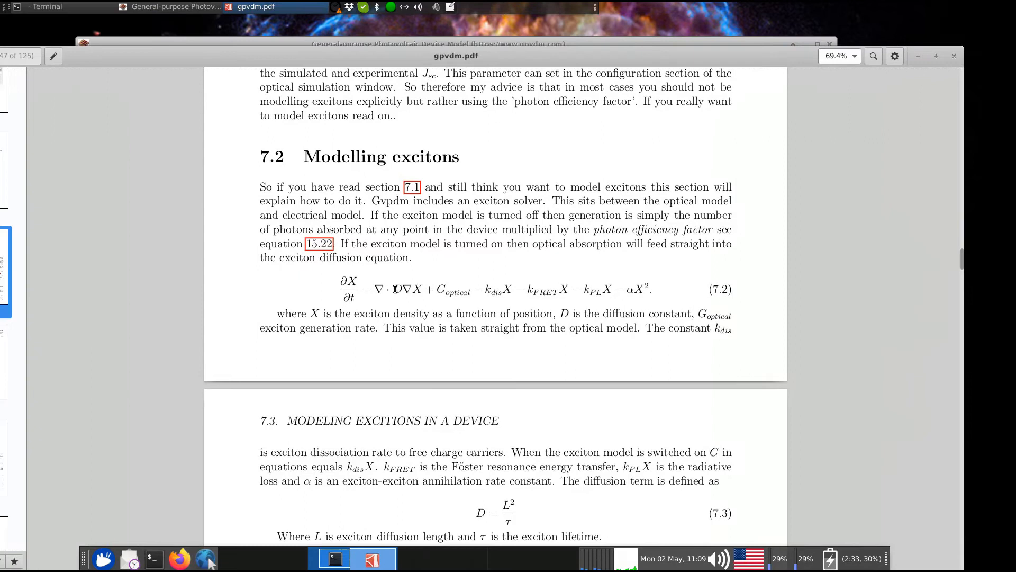
Mark the diffusion constant D in the manual's equation and pick the D.csv output file
double_click(396, 289)
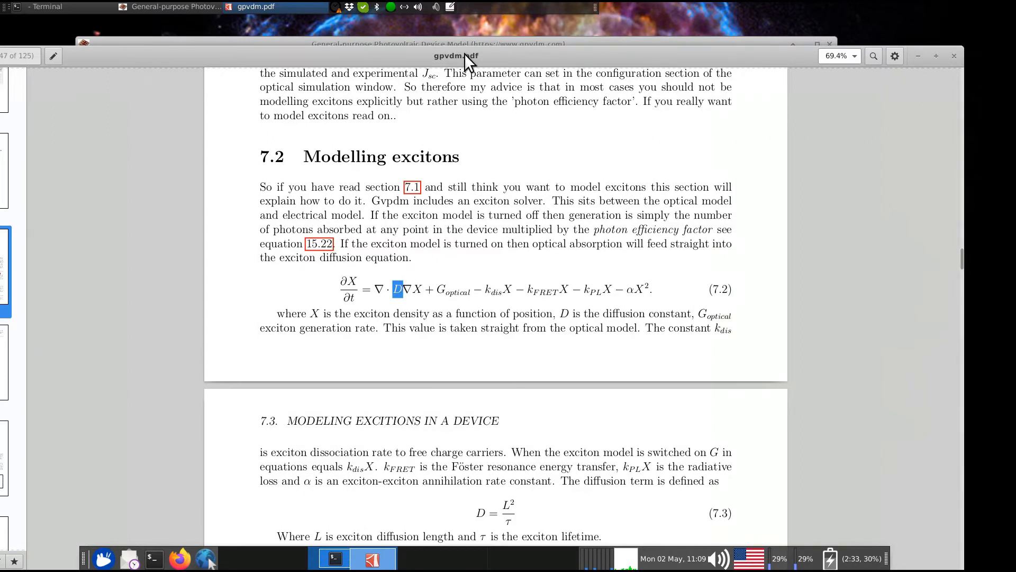
left_click(372, 558)
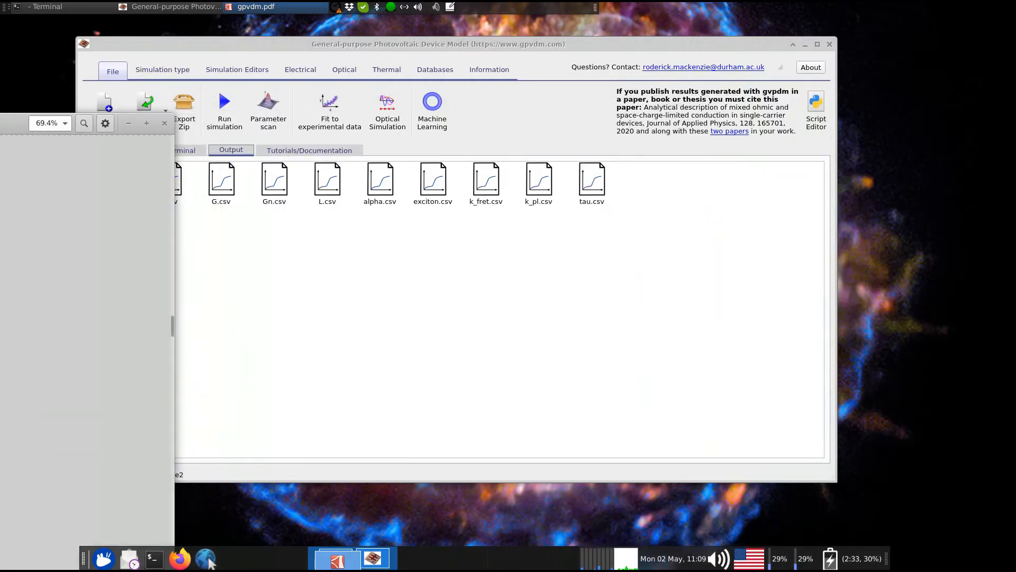
double_click(169, 179)
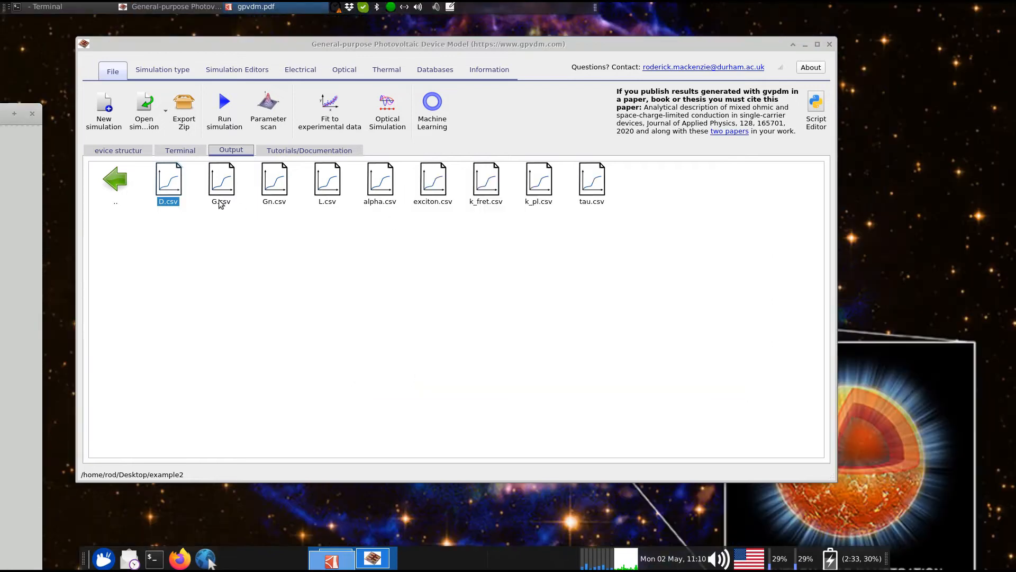
mouse_move(245, 199)
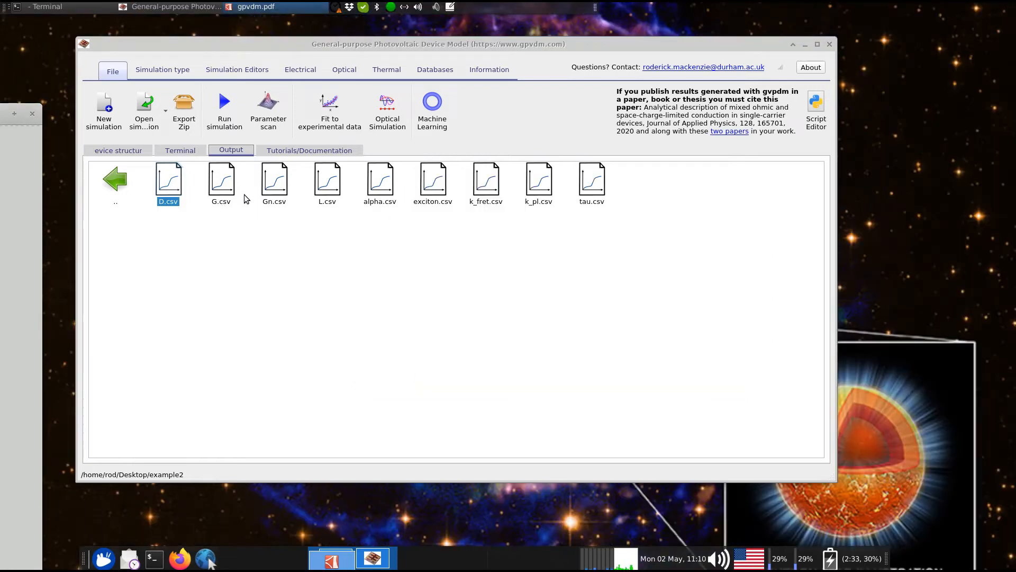
mouse_move(224, 195)
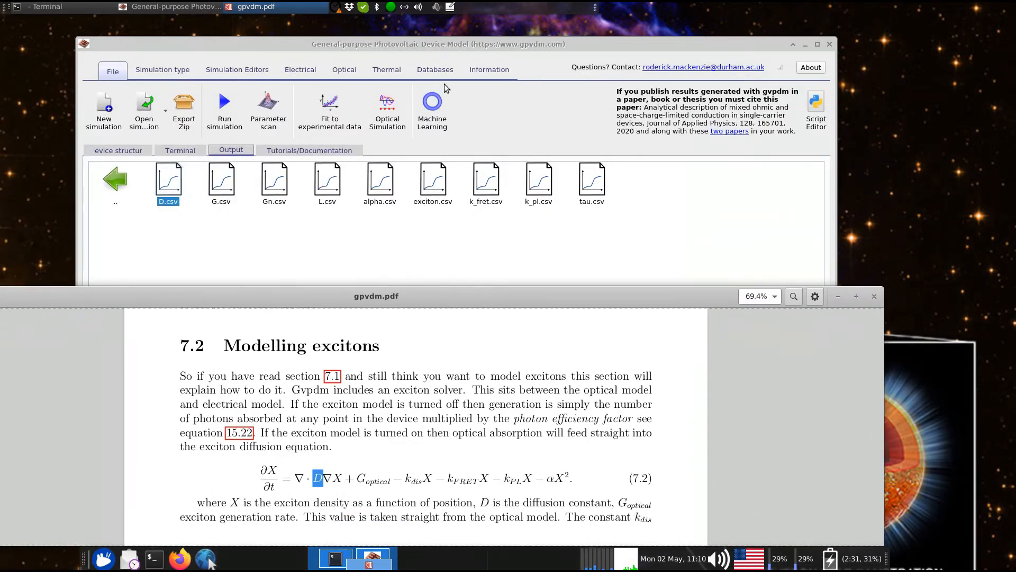
mouse_move(214, 207)
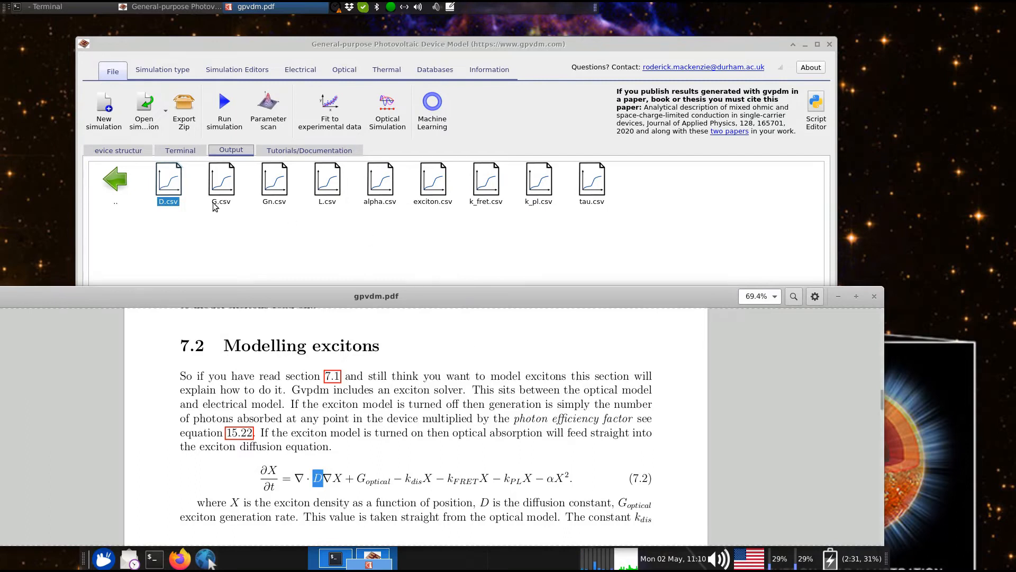
mouse_move(276, 305)
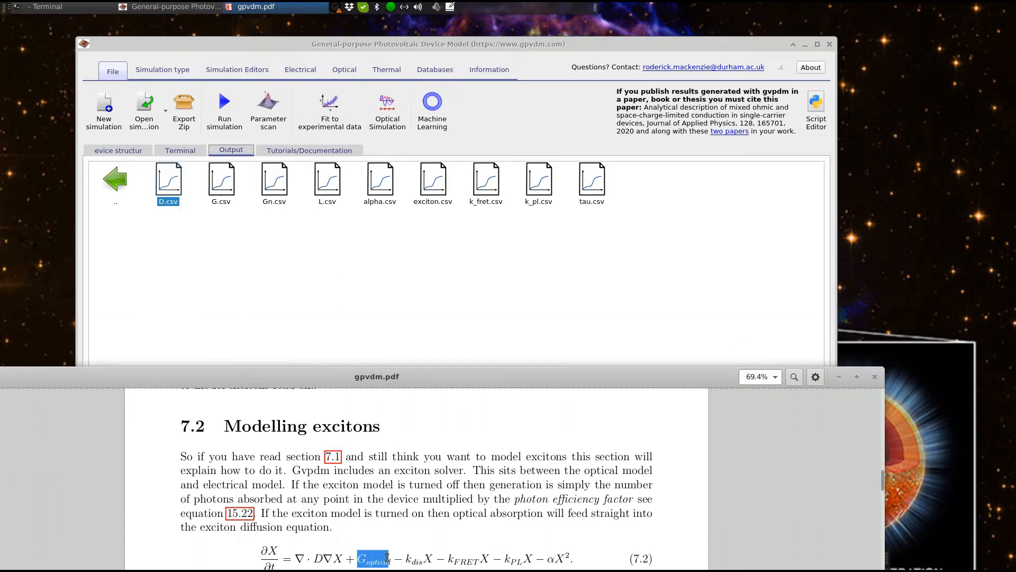
View the exciton generation rate plot from G.csv, then close it and the exciton density plot
double_click(220, 178)
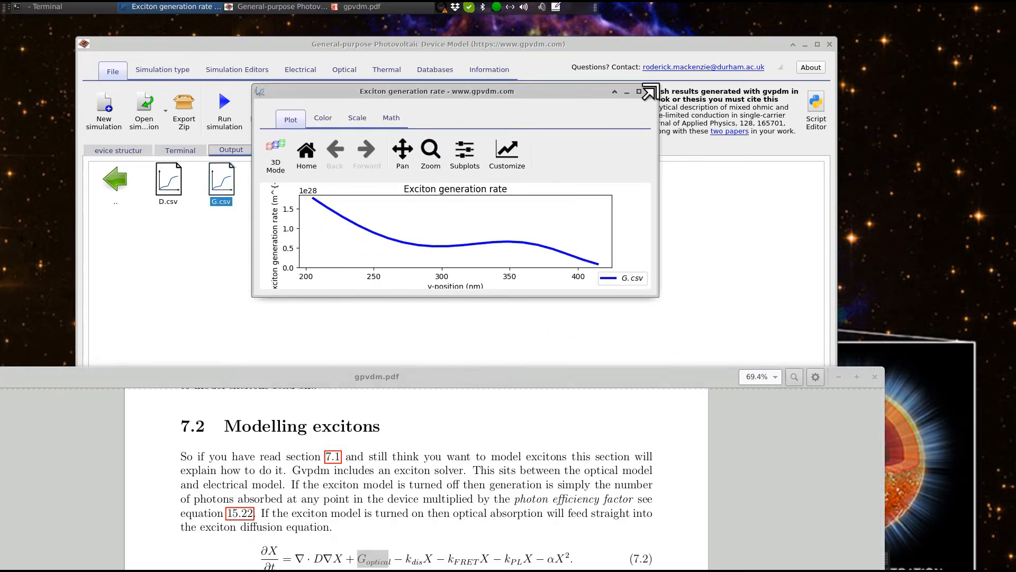
left_click(653, 91)
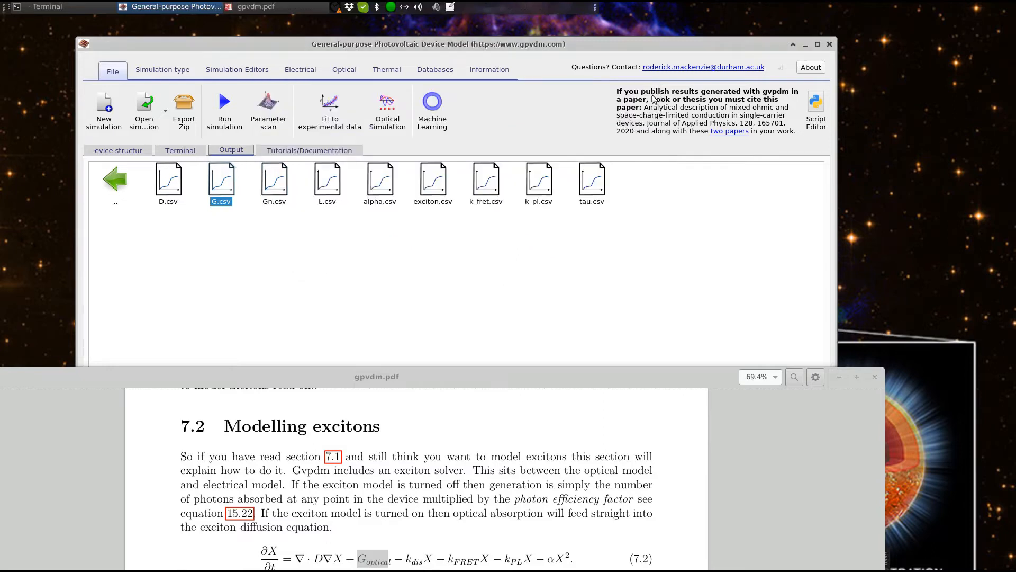
mouse_move(654, 99)
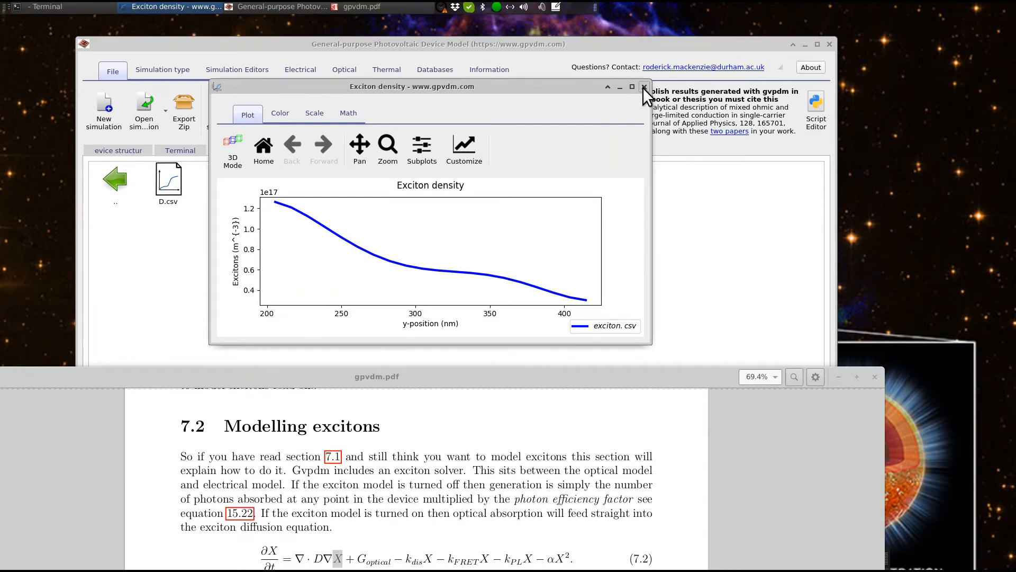
left_click(643, 86)
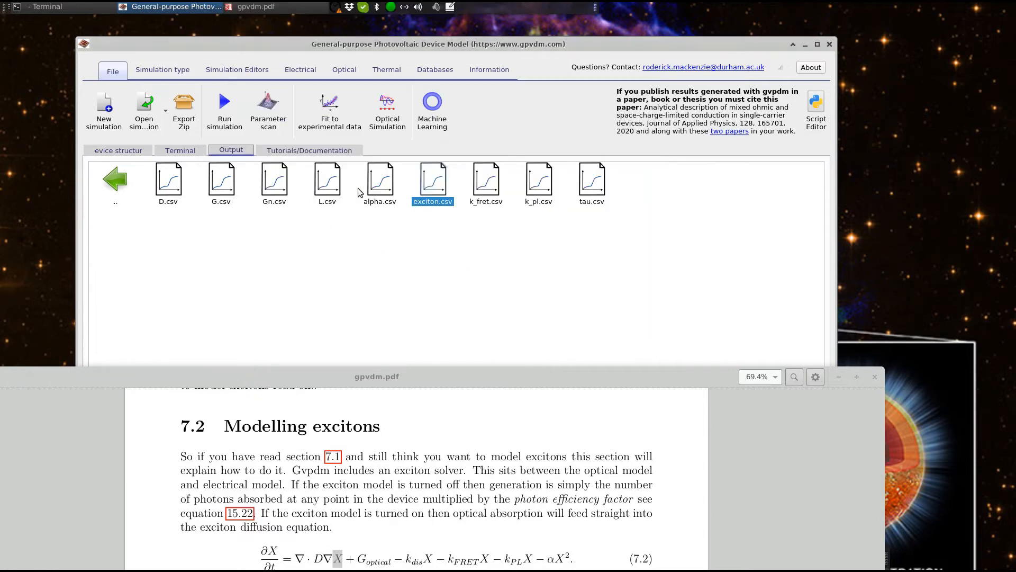
Plot the charge carrier generation rate from Gn.csv and set it off to the right
double_click(273, 181)
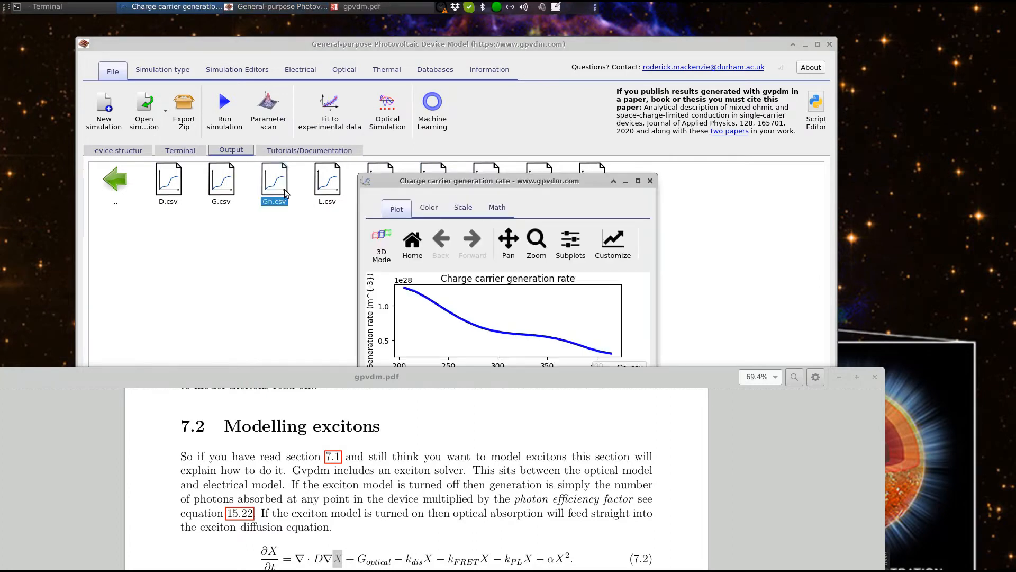
left_click_drag(498, 180, 454, 68)
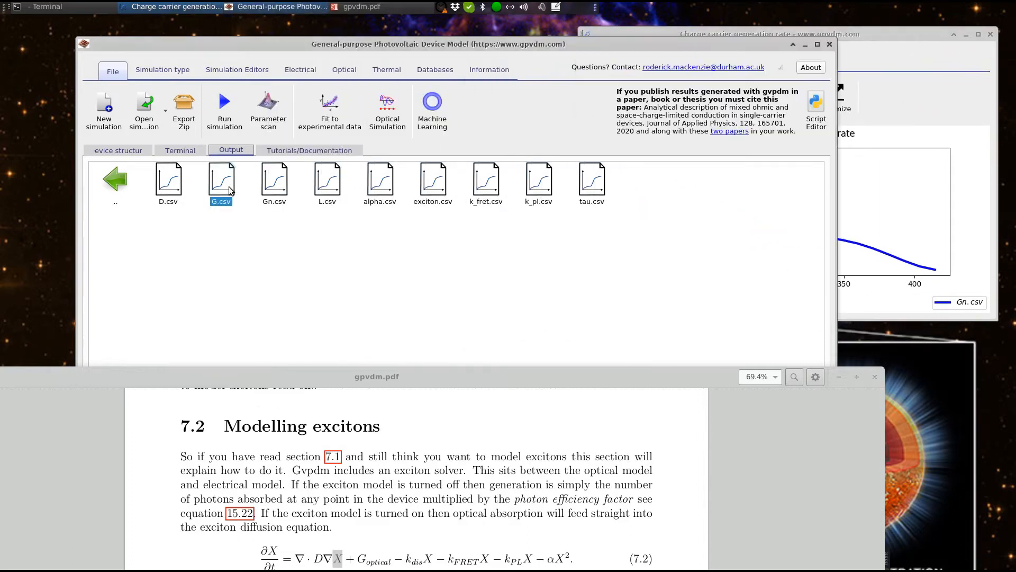
Plot the exciton generation rate from G.csv beside the Gn.csv charge generation plot
double_click(220, 180)
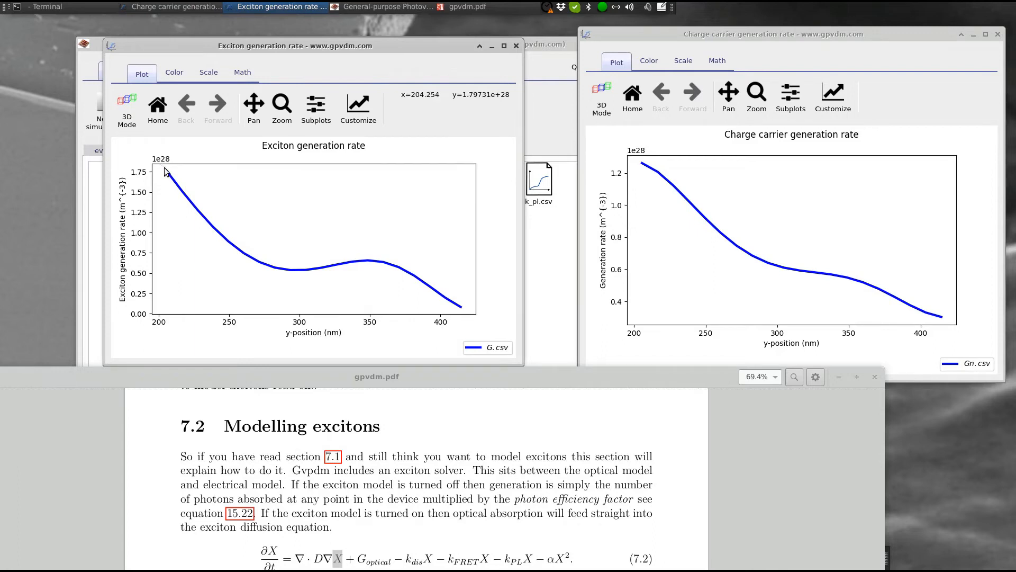
mouse_move(143, 179)
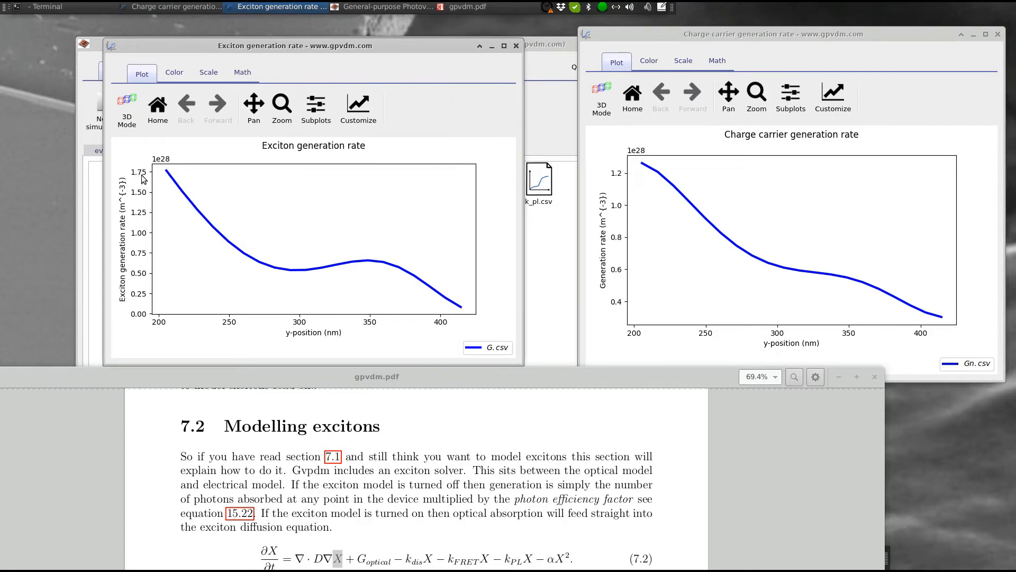
mouse_move(688, 215)
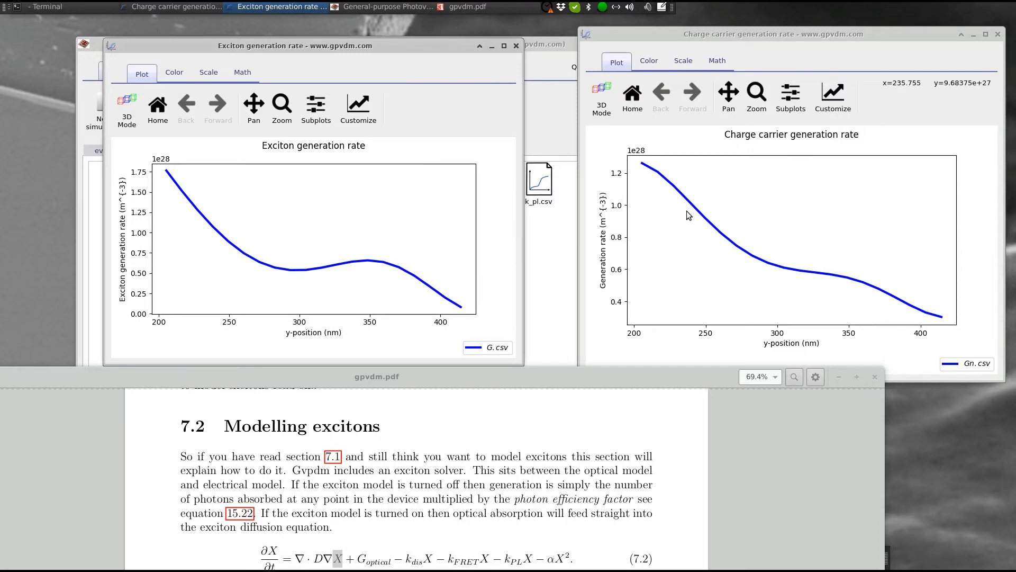
mouse_move(614, 186)
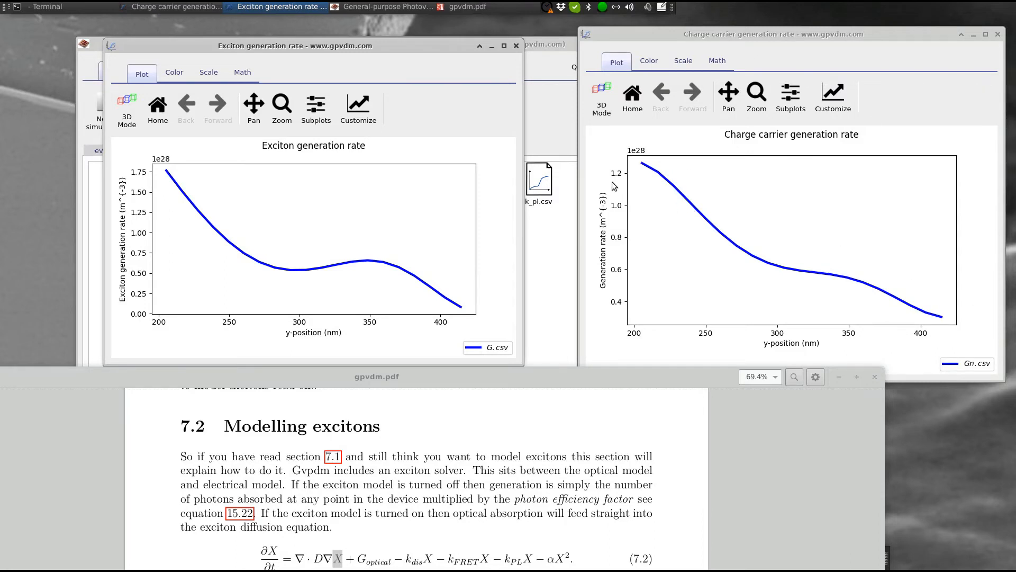
mouse_move(644, 167)
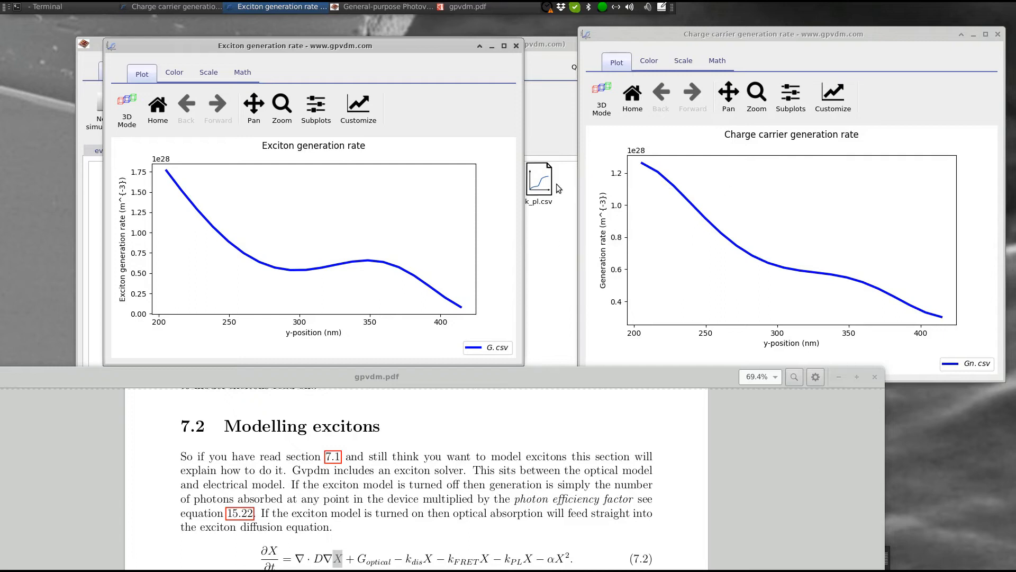
mouse_move(940, 304)
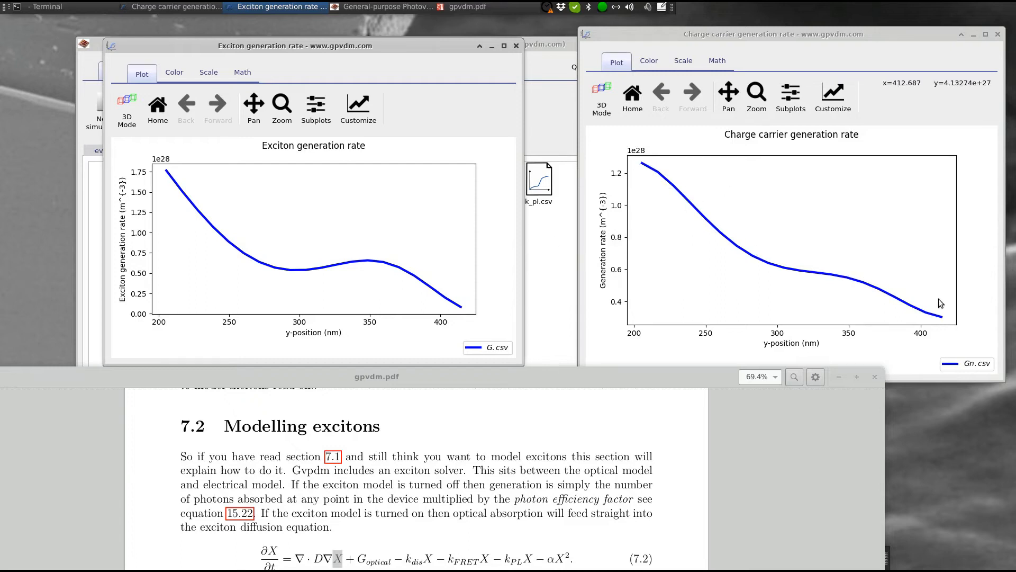
mouse_move(626, 200)
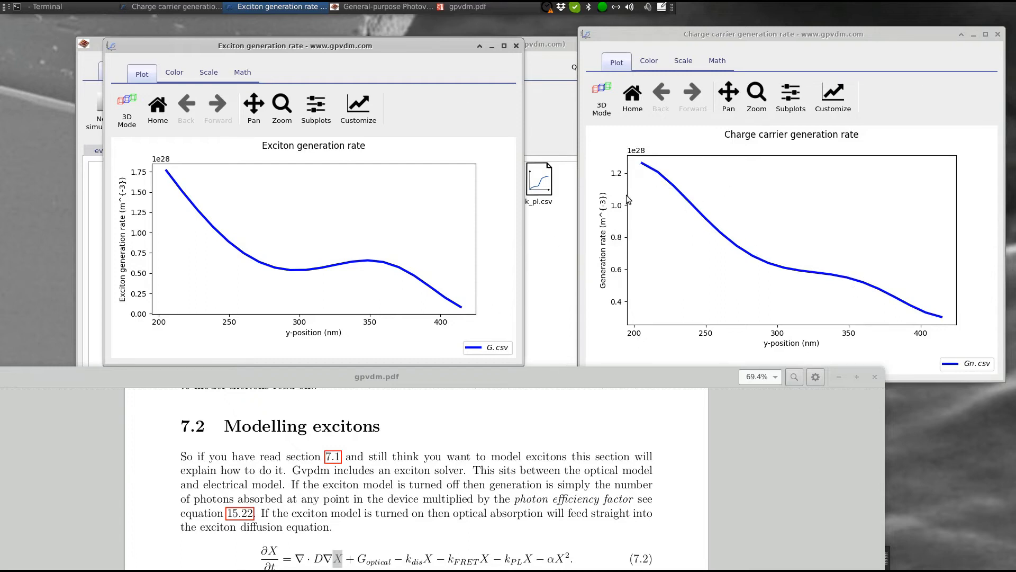
mouse_move(654, 181)
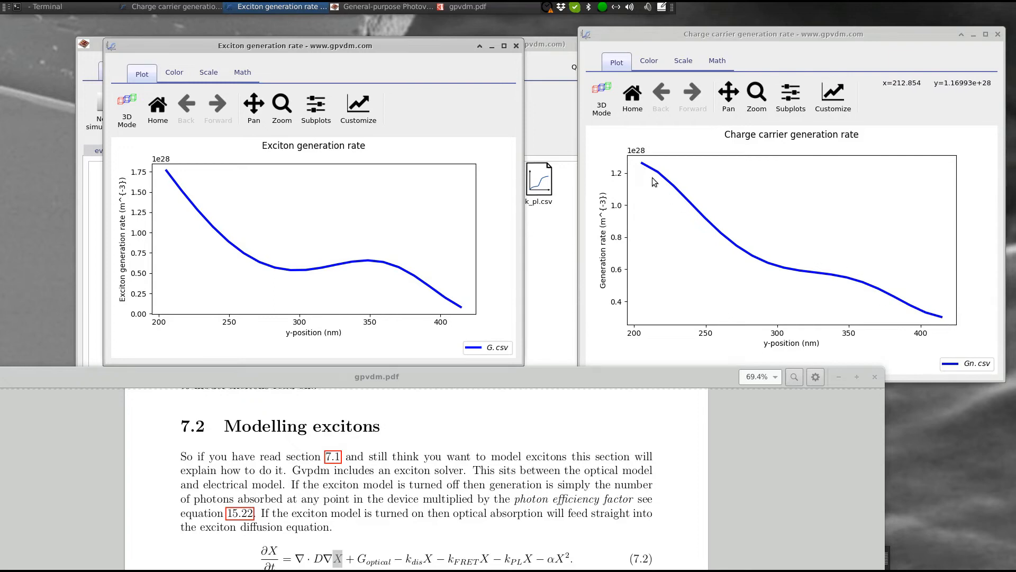
mouse_move(564, 93)
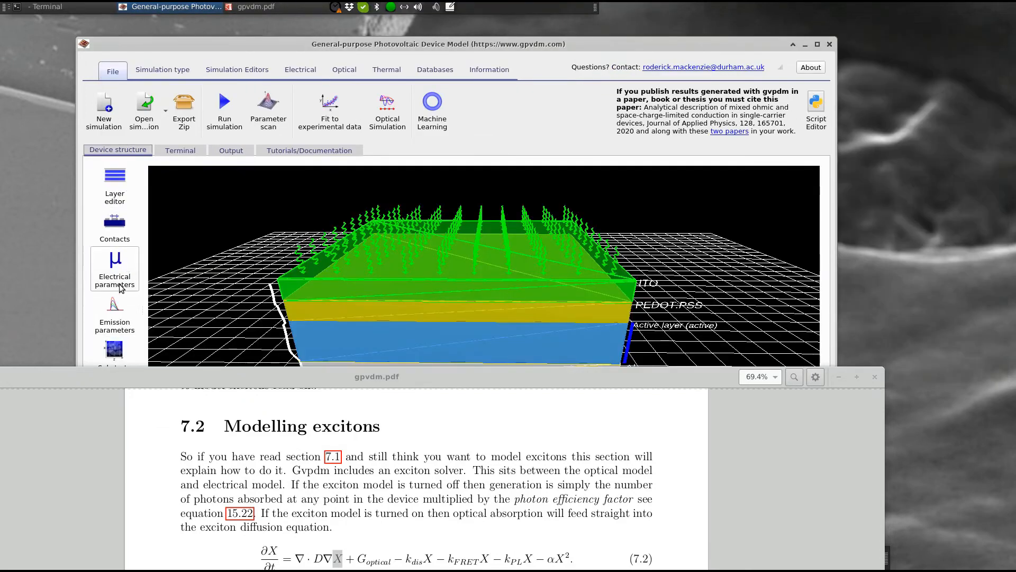
Show the active layer's Excitons settings in the electrical parameter editor beside the main window
left_click(114, 268)
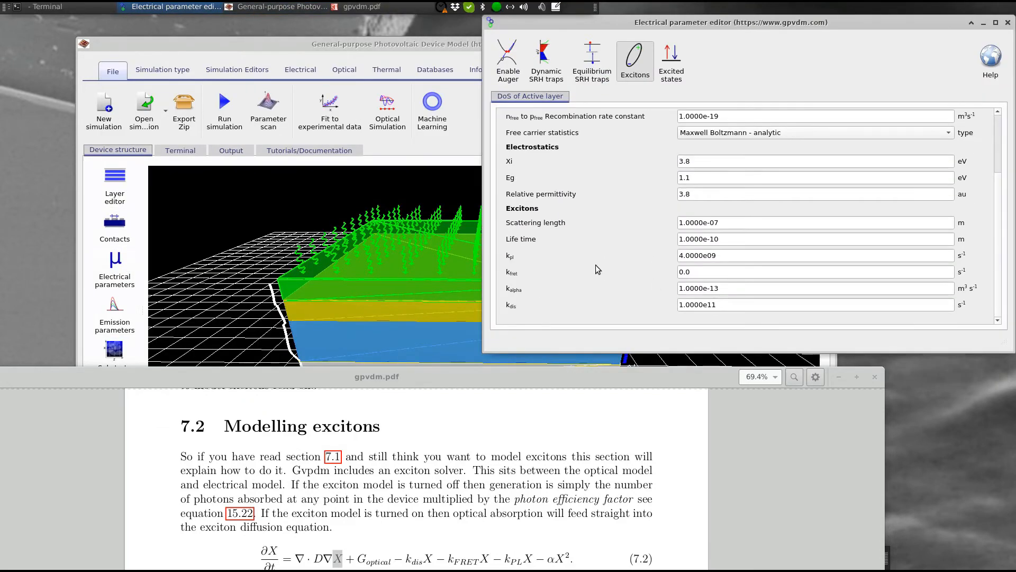
mouse_move(660, 319)
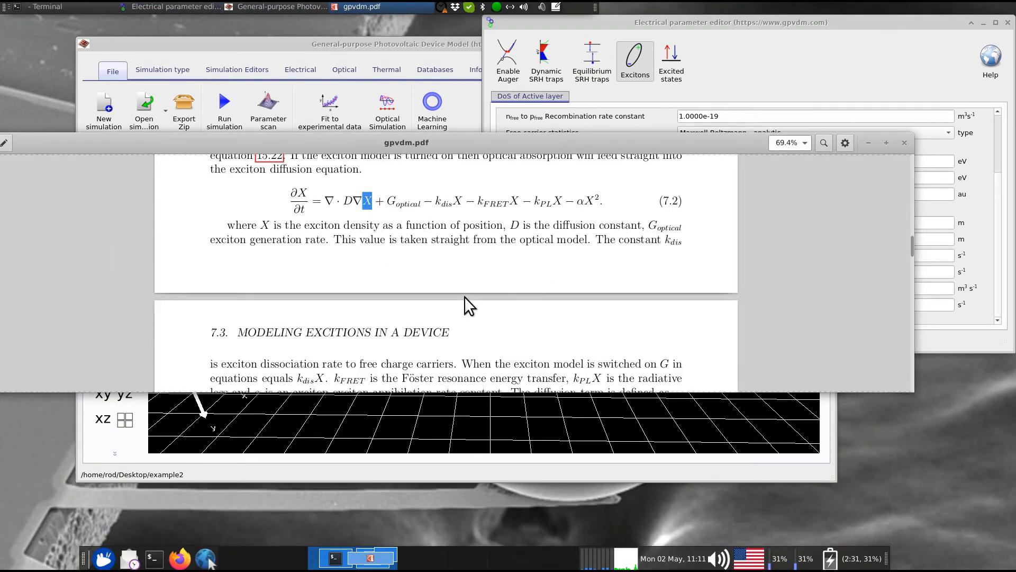
scroll("down", 3)
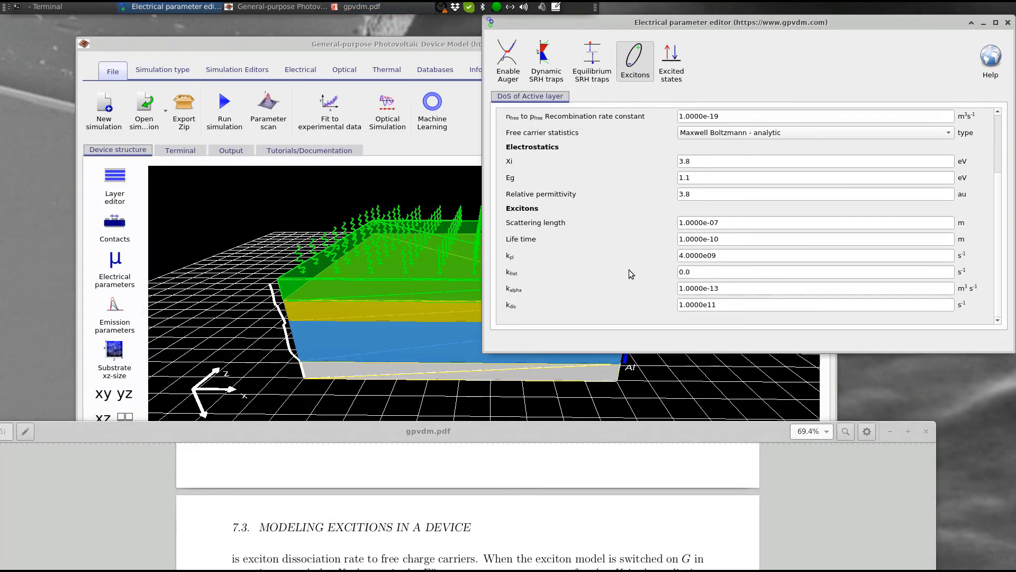
left_click(815, 222)
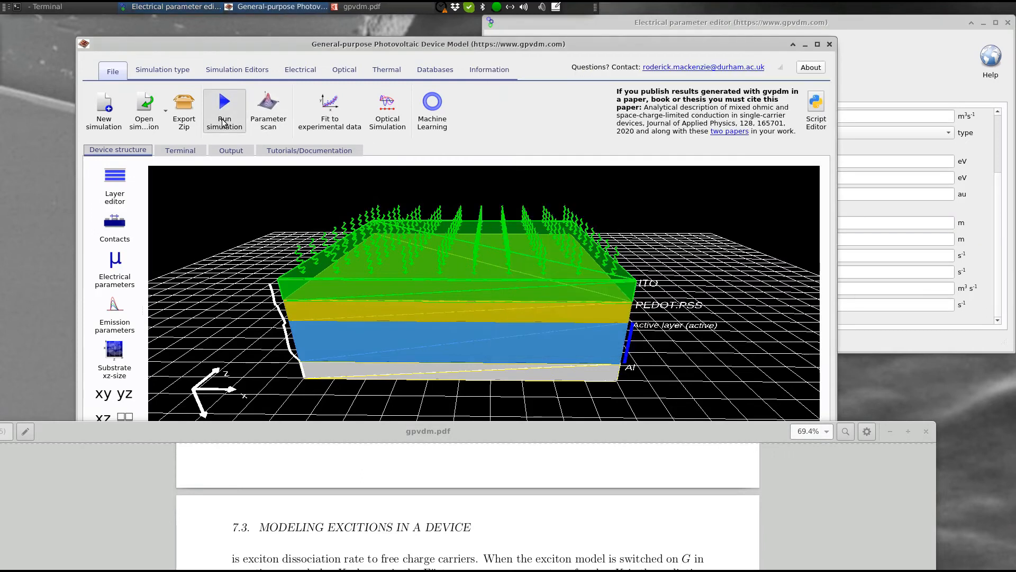
Rerun the simulation and reopen the G.csv and Gn.csv generation rate plots side by side
left_click(224, 110)
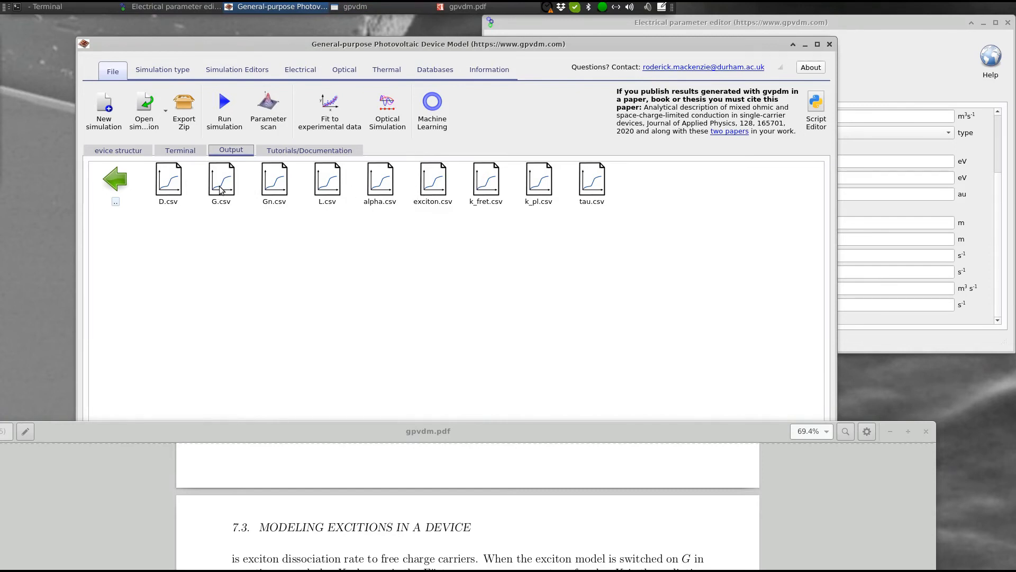
double_click(220, 179)
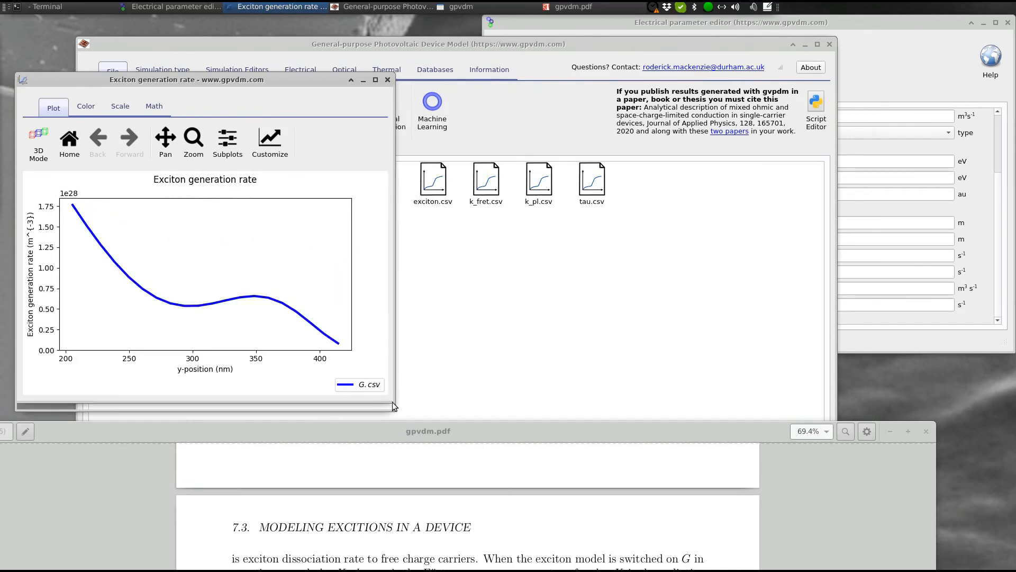
double_click(331, 180)
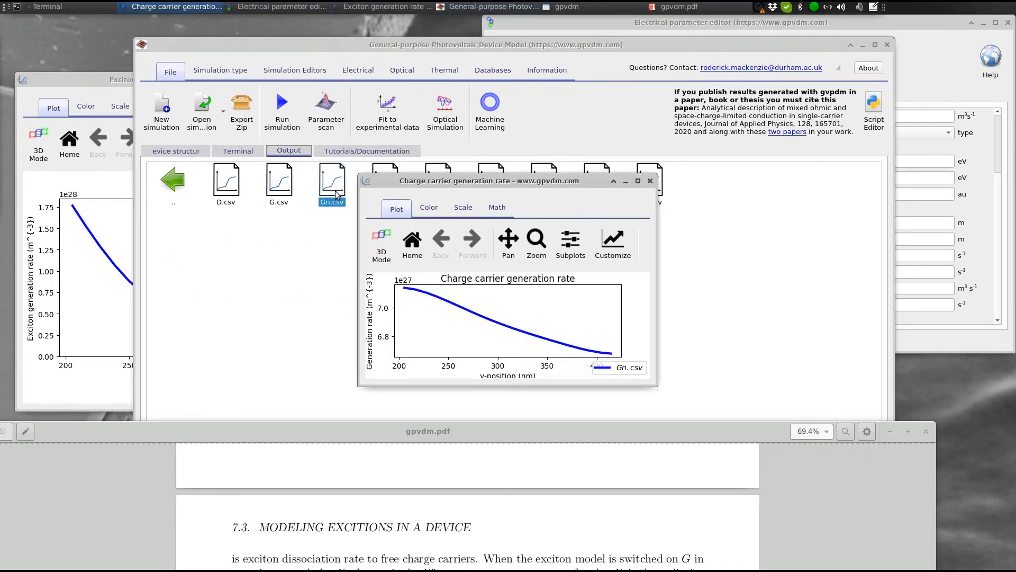
left_click(637, 180)
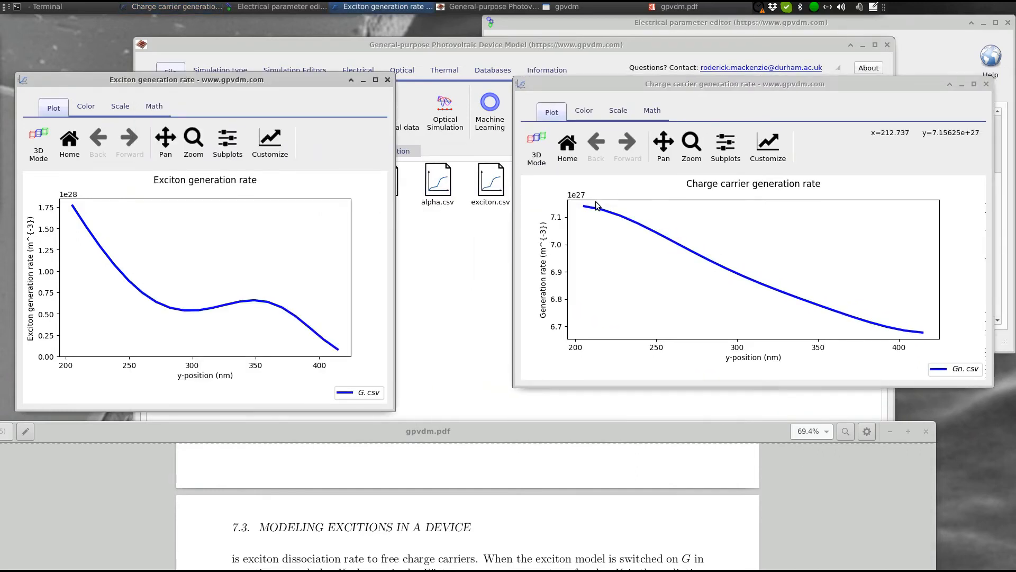
mouse_move(587, 208)
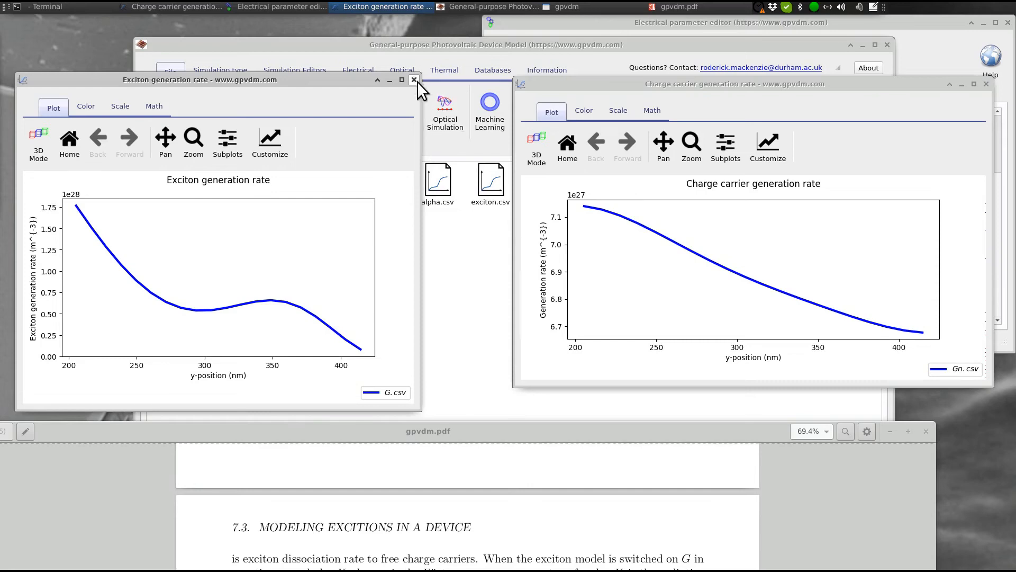
Close the plot, scroll the manual to the exciton diffusion term D = L²/τ, and restore the window size
left_click(414, 79)
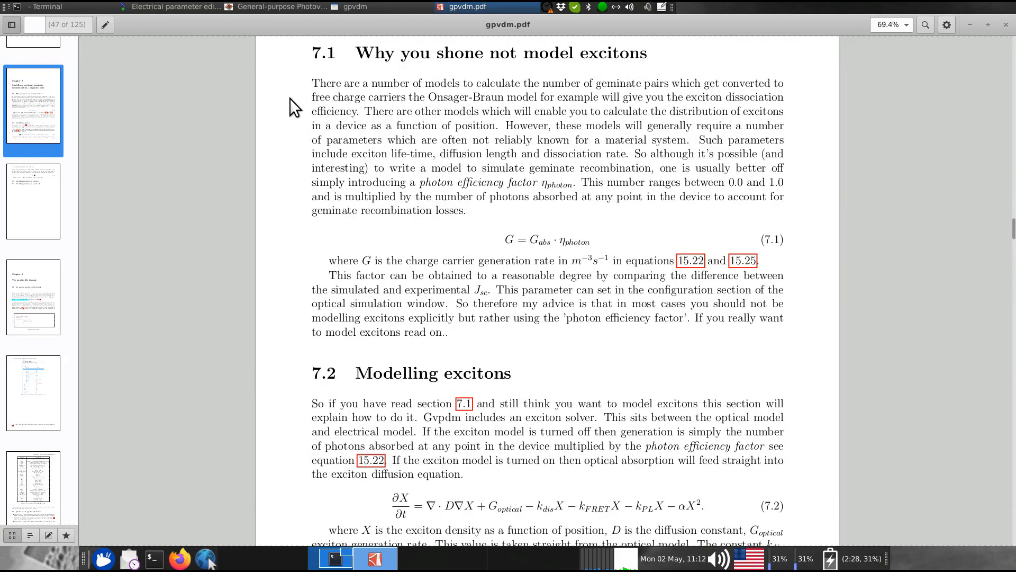
scroll("down", 3)
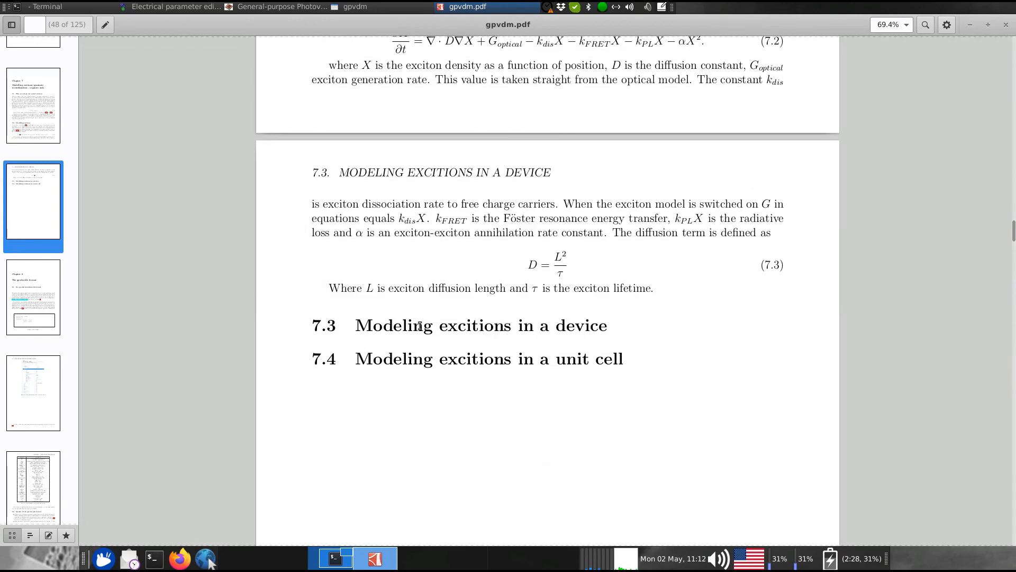
left_click(353, 558)
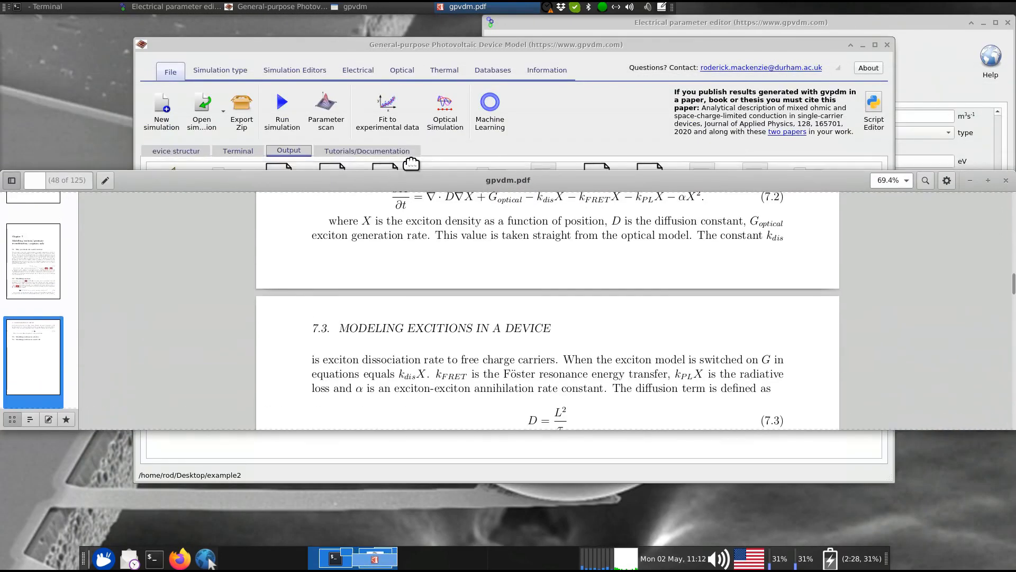